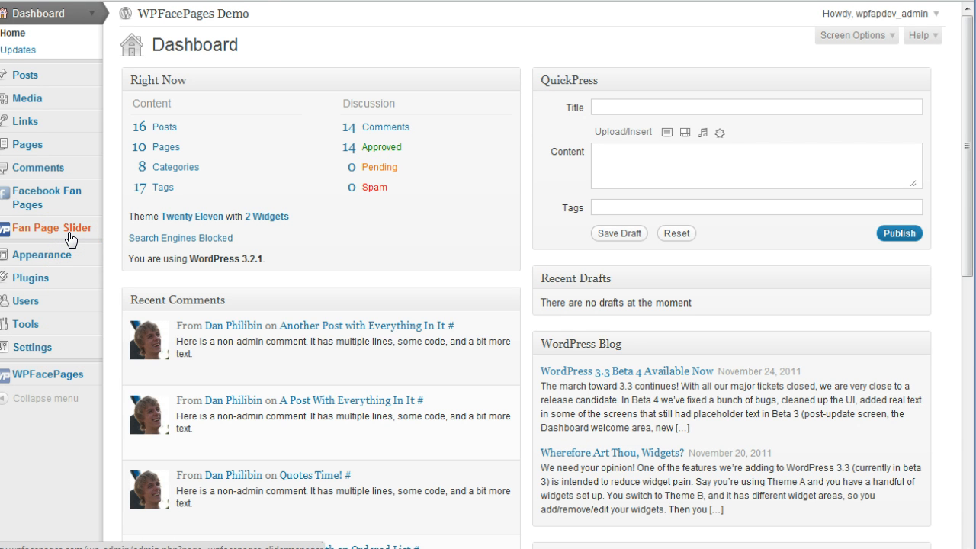
mouse_move(82, 113)
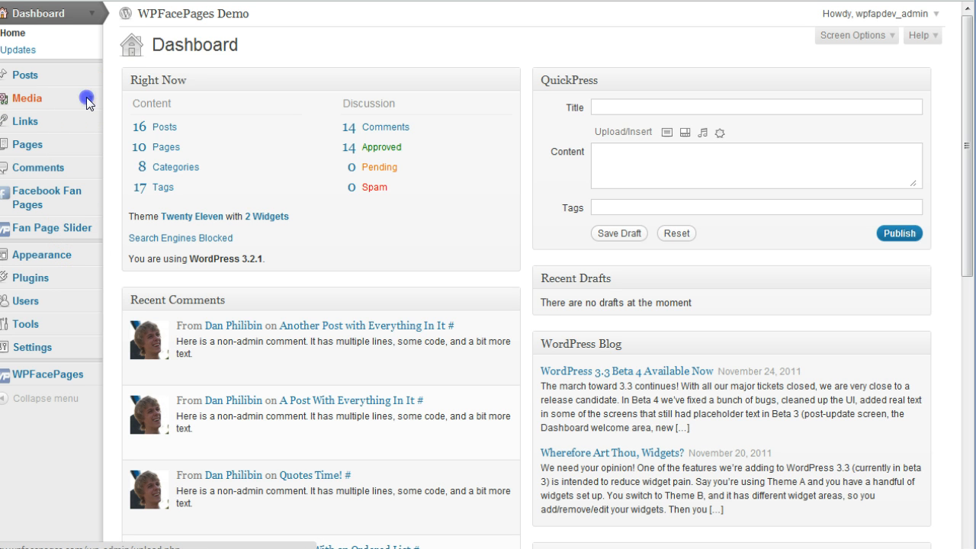
Step: Switch from the Dashboard to the empty Media Library via the admin menu
left_click(28, 98)
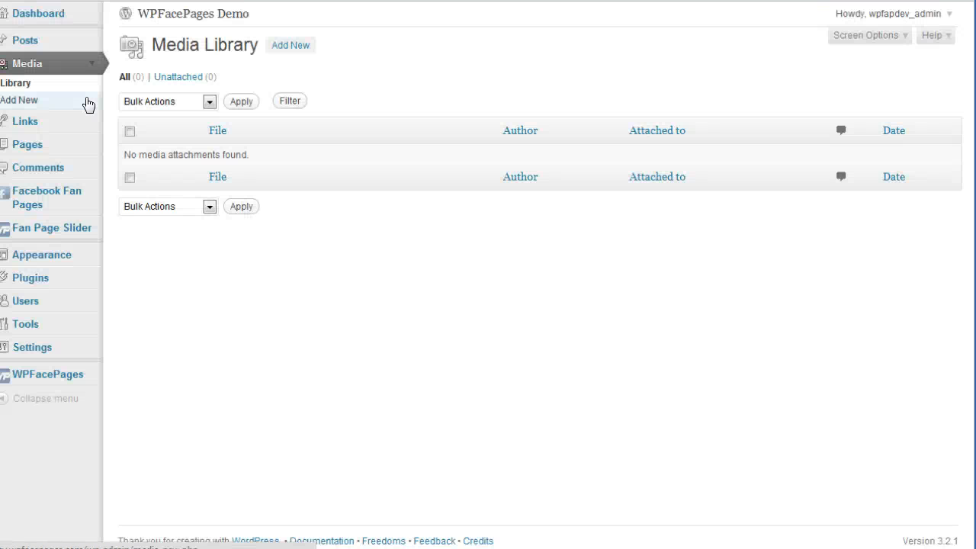
mouse_move(45, 69)
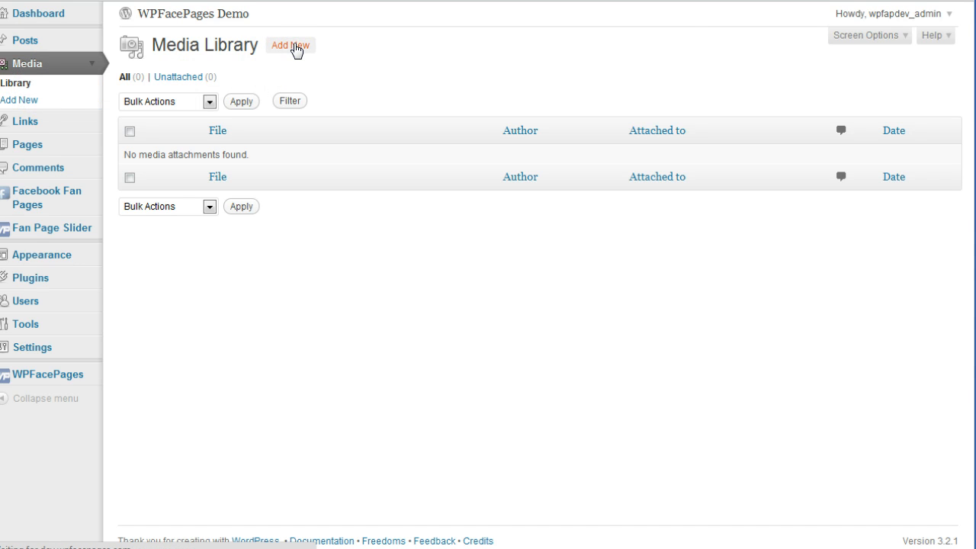
Step: Upload the ferrari_f430_scuderia_cockpit_500_375 JPG and save all changes
left_click(290, 46)
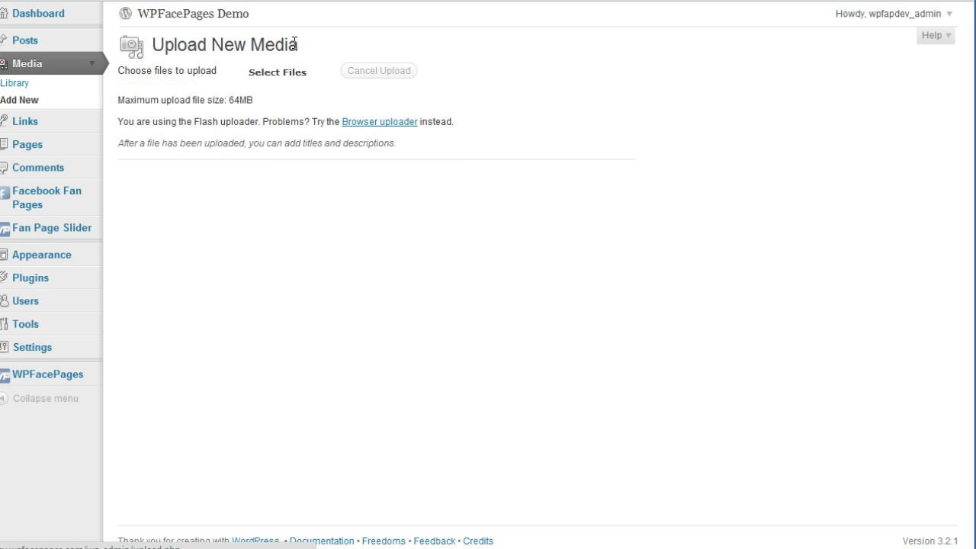
left_click(278, 72)
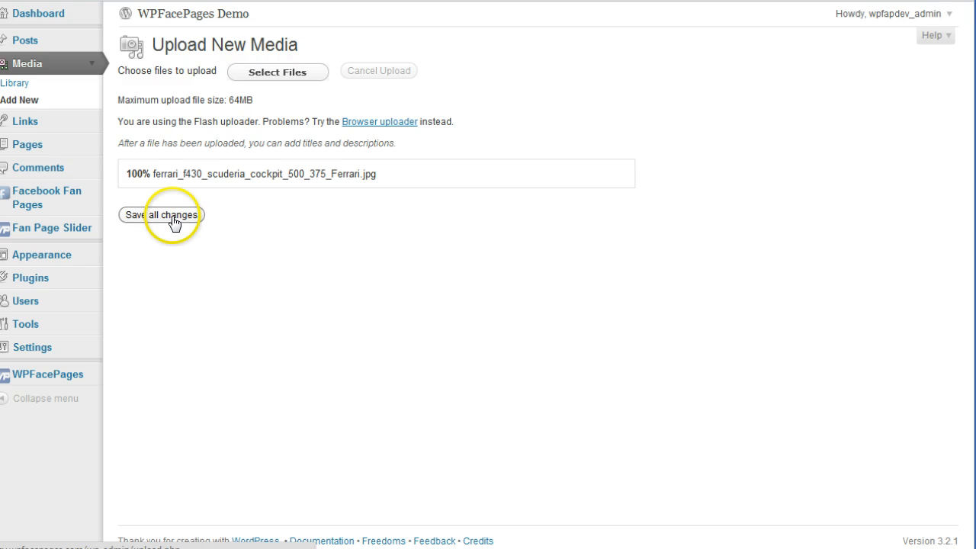
left_click(161, 214)
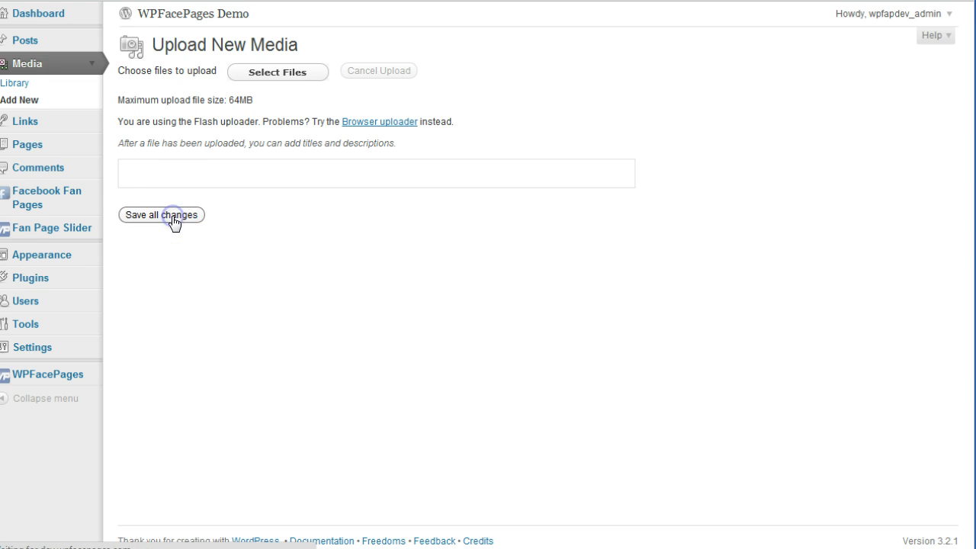
left_click(161, 213)
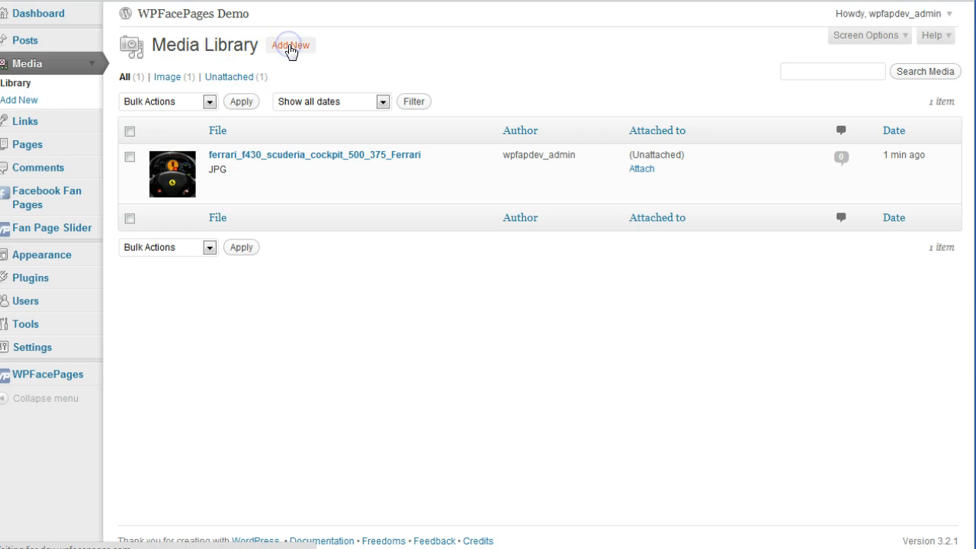
Step: Upload the rear-view ferrari_f430_scuderia_hinten JPG as a second library image
left_click(290, 46)
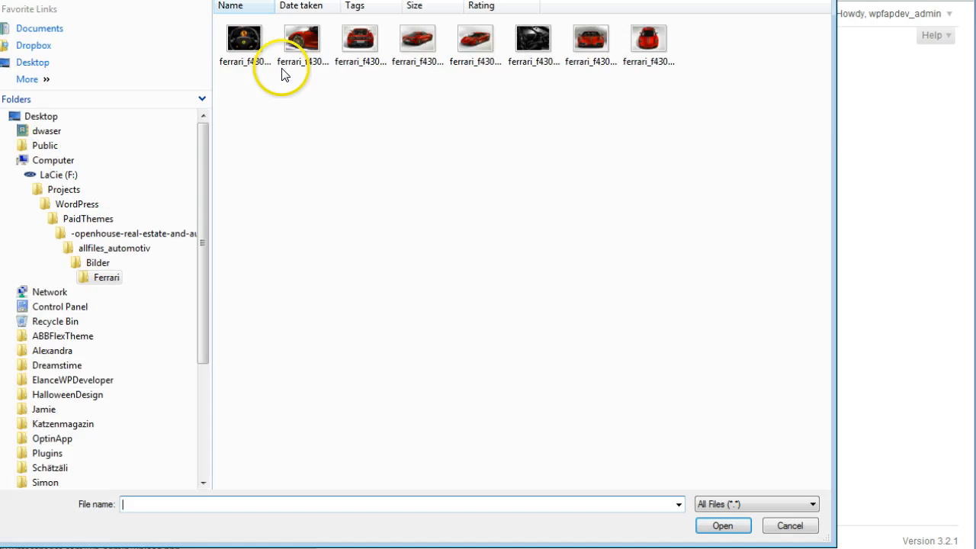
left_click(359, 38)
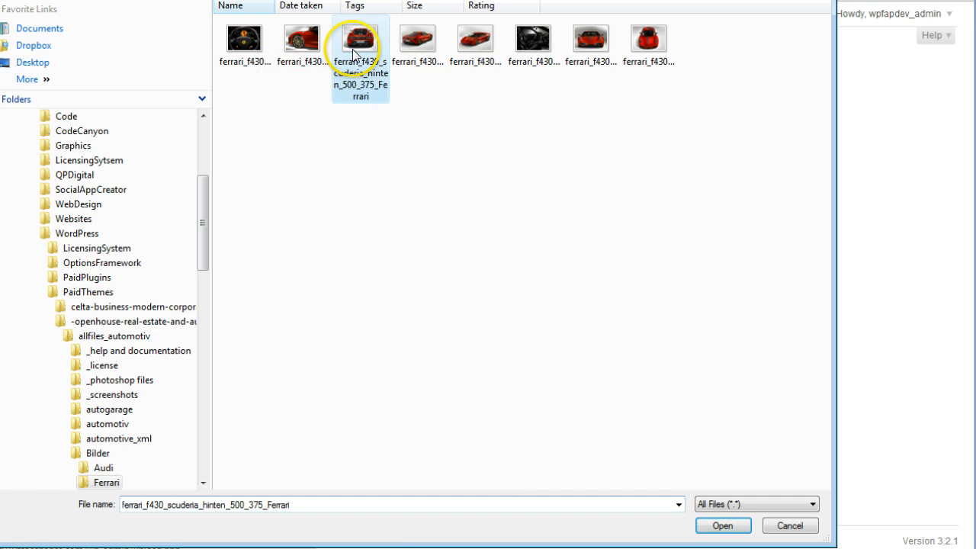
left_click(721, 524)
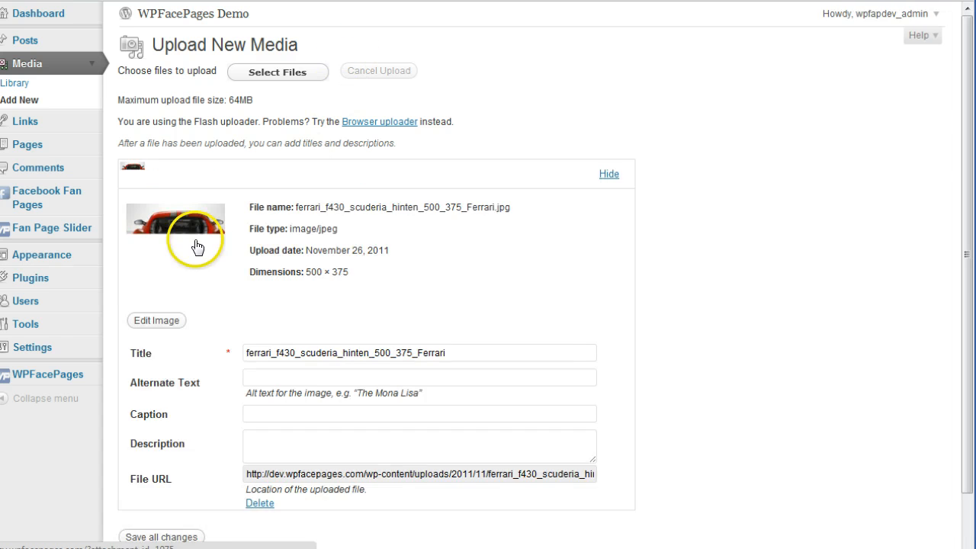
scroll("down", 3)
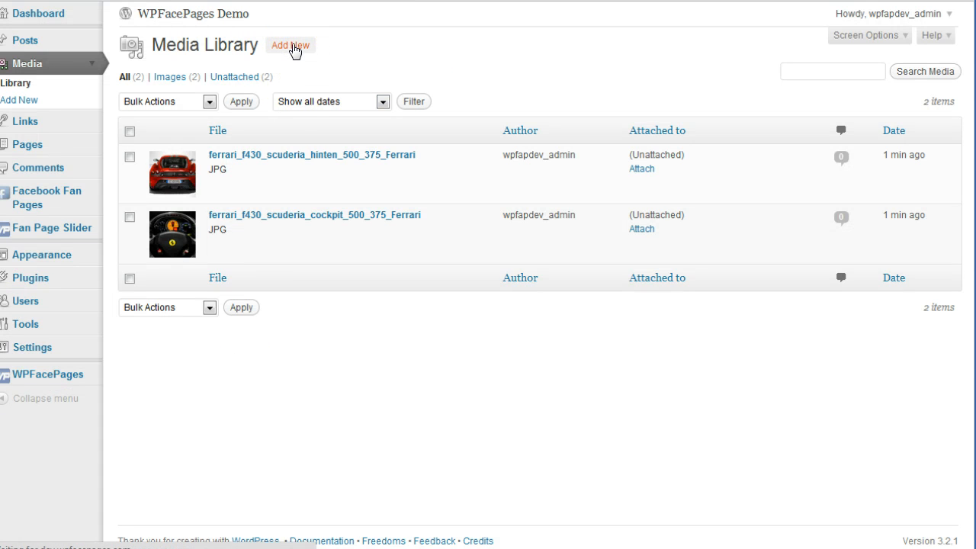
Step: Upload the side-front ferrari_f430_scuderia_seite_vorne JPG as a third library image
left_click(290, 46)
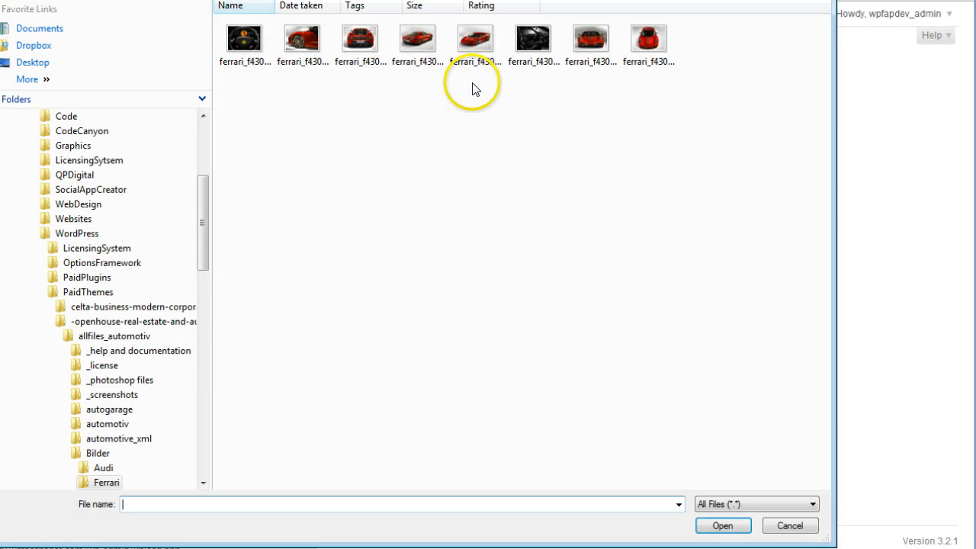
mouse_move(534, 38)
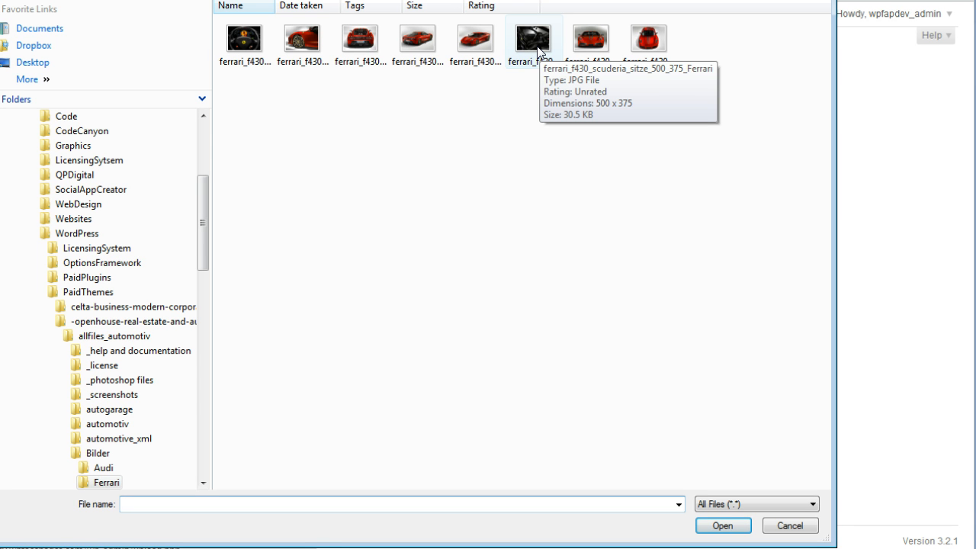
left_click(790, 524)
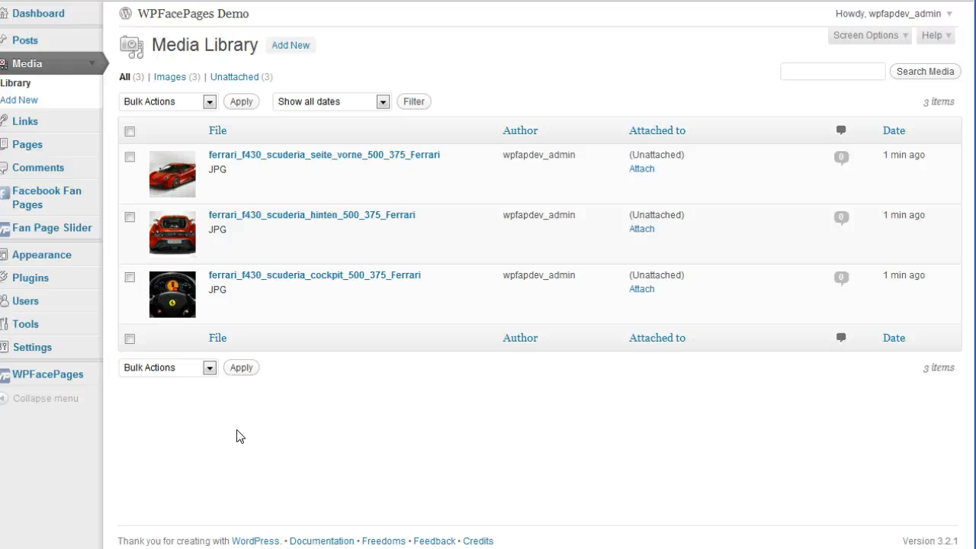
mouse_move(292, 160)
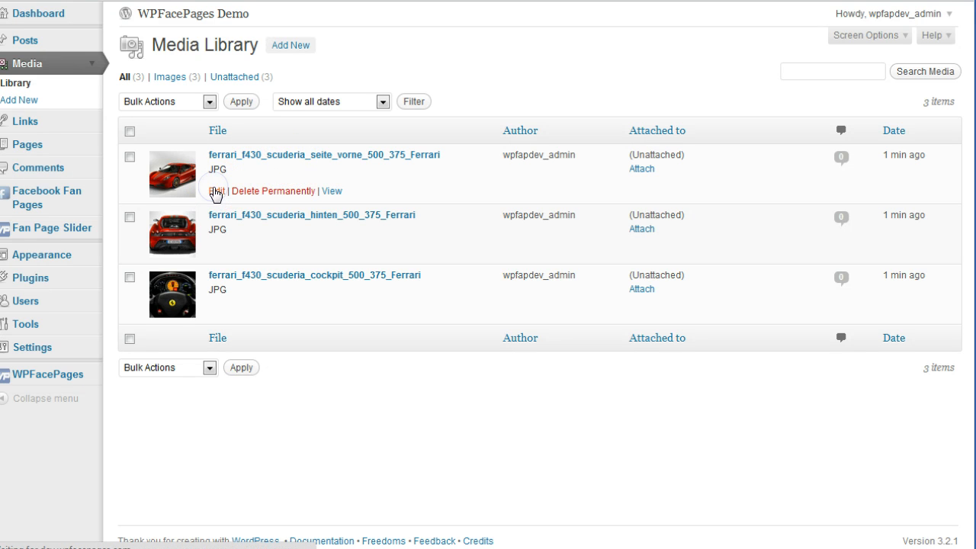
Step: Bring the seite_vorne image into the image editor with scaling options shown
left_click(217, 190)
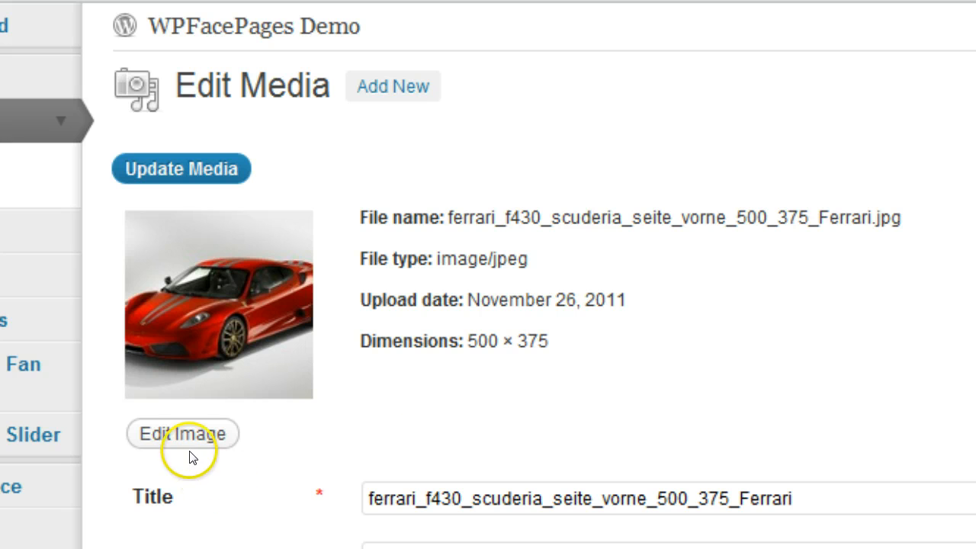
left_click(182, 433)
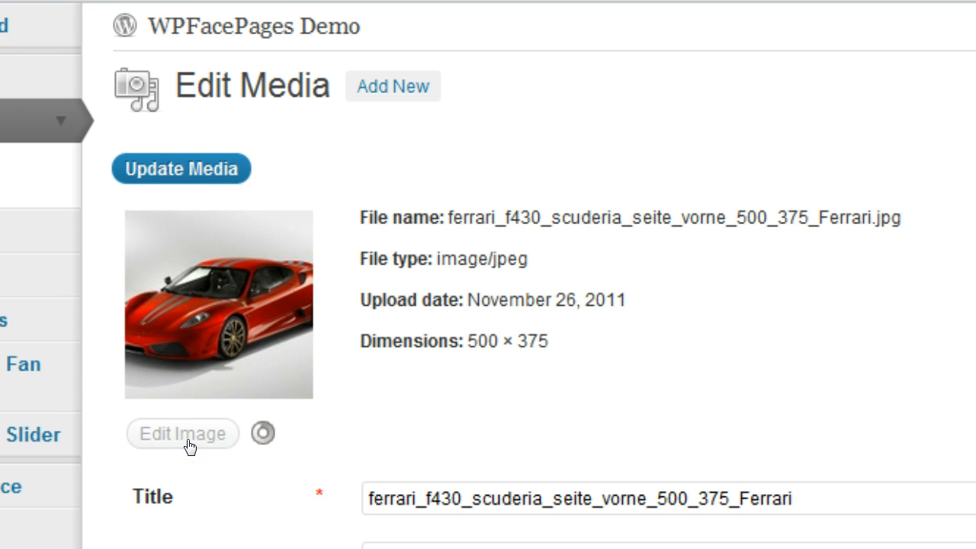
left_click(183, 433)
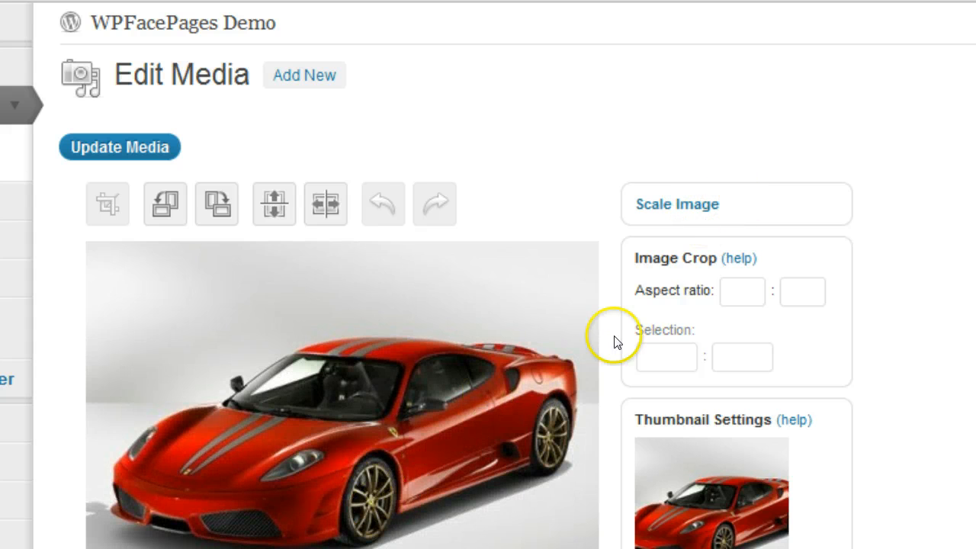
left_click(676, 205)
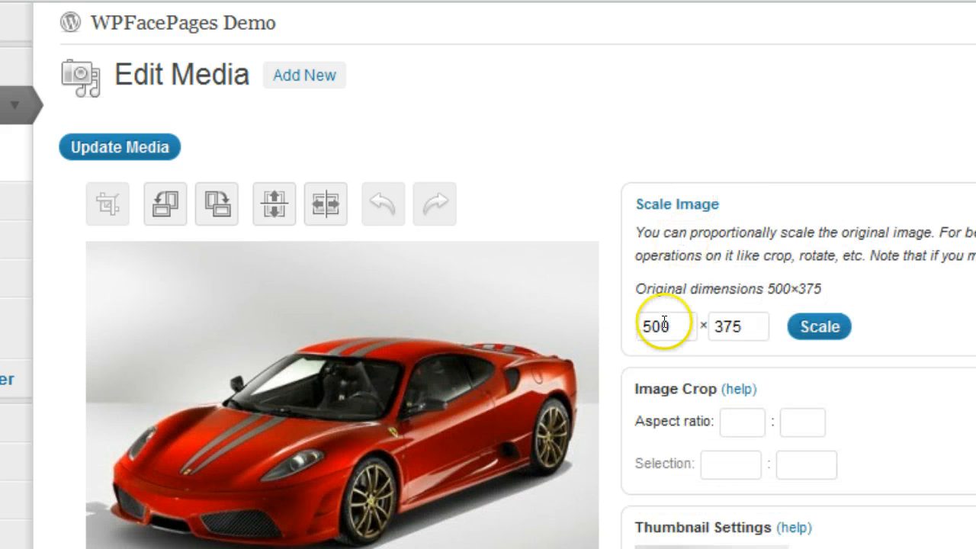
Step: Scale the image to width 490 (about 489×367) and update its media details
triple_click(665, 327)
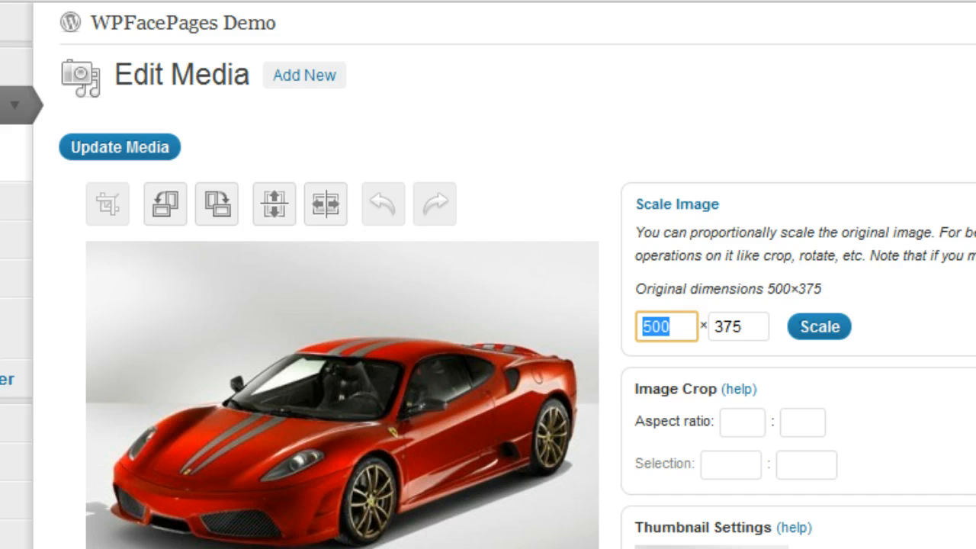
type("490")
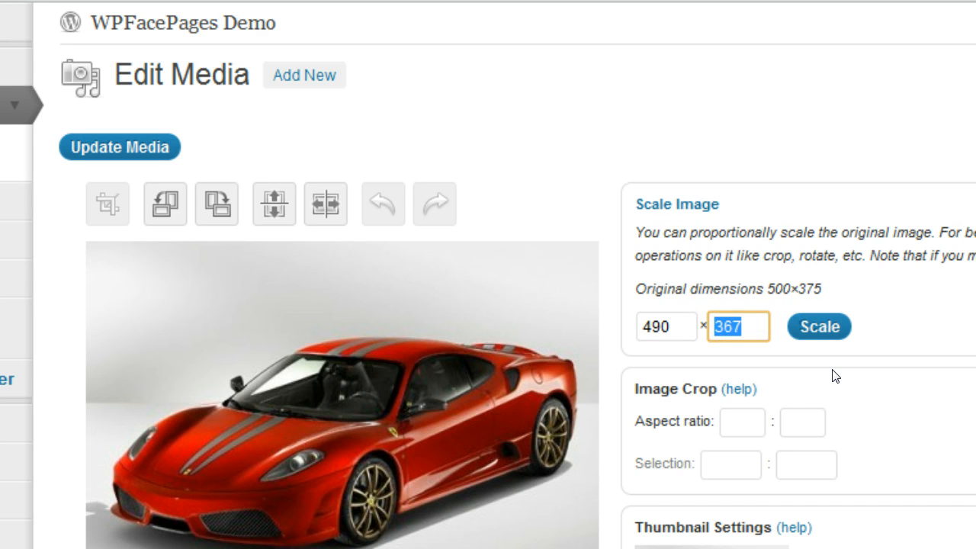
left_click(817, 326)
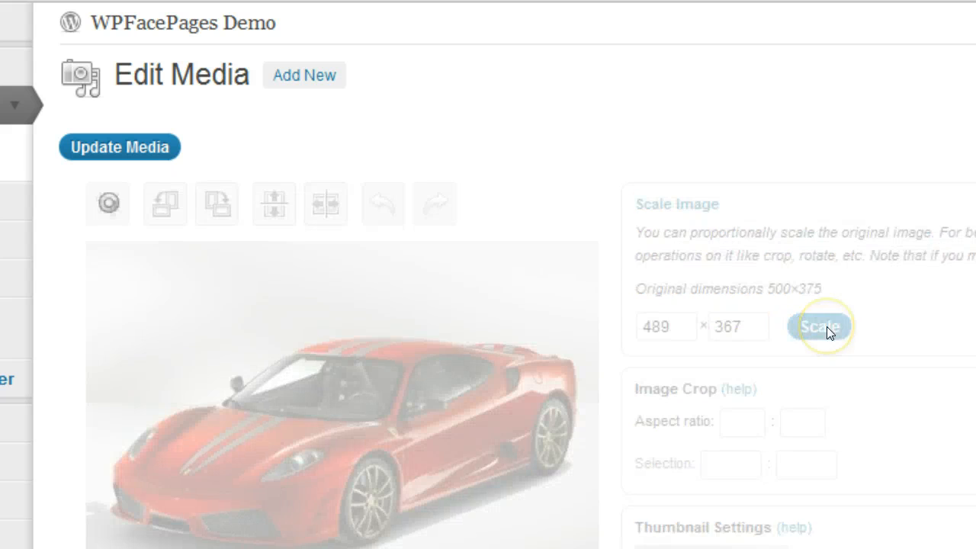
left_click(820, 327)
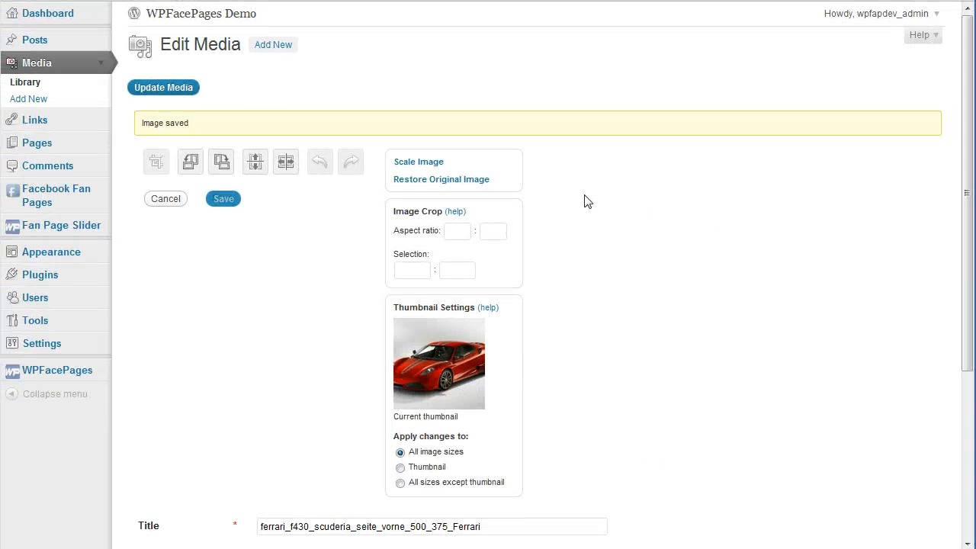
scroll("down", 3)
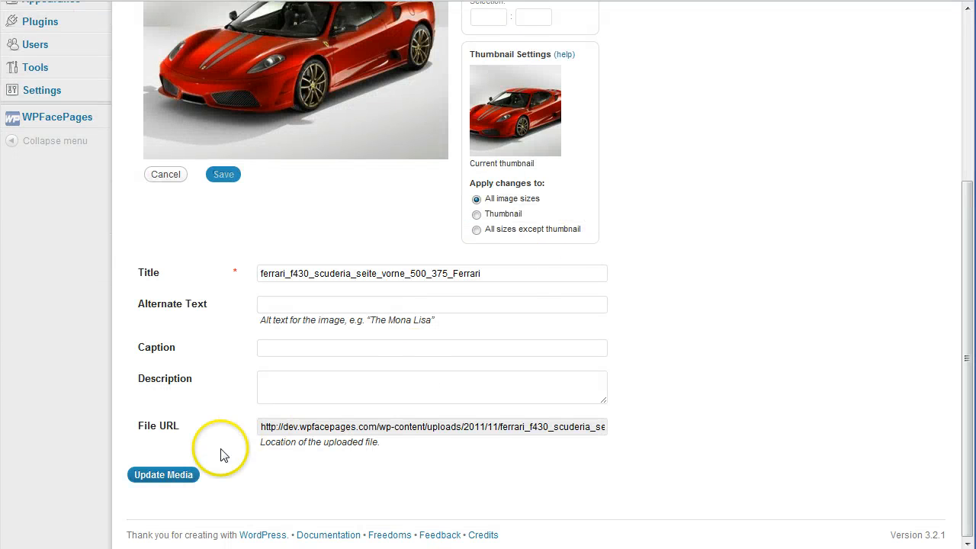
left_click(164, 474)
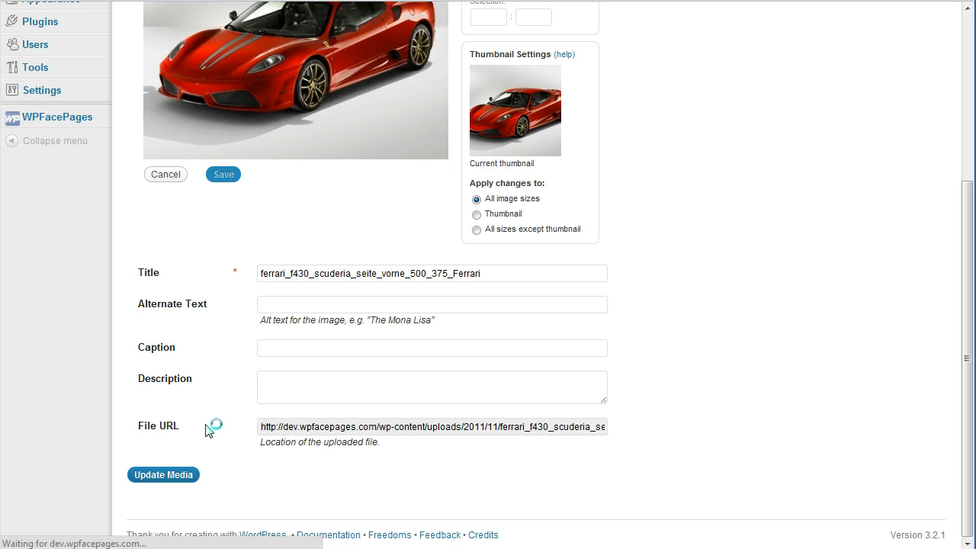
Step: Edit the rear-view hinten image and update its media details, confirming the attachment update
left_click(161, 475)
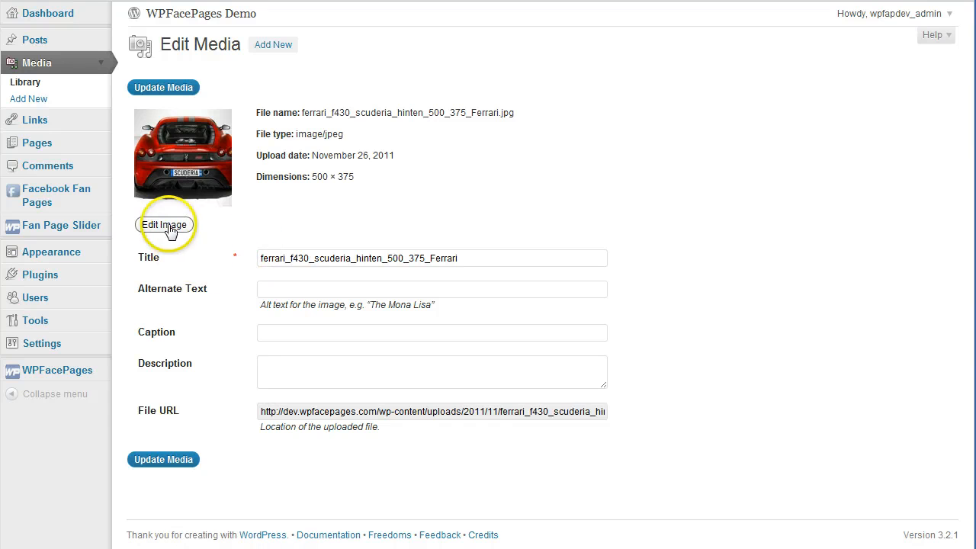
left_click(165, 224)
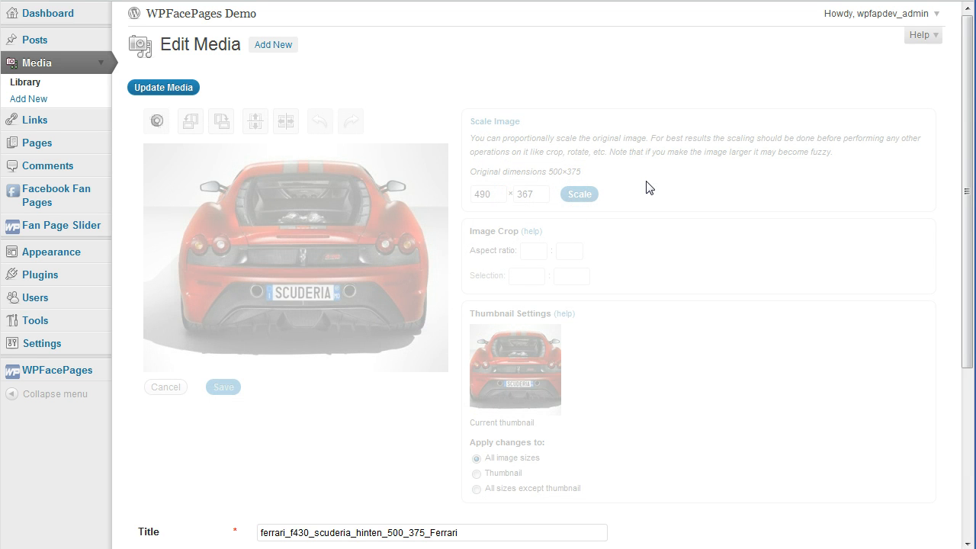
scroll("down", 3)
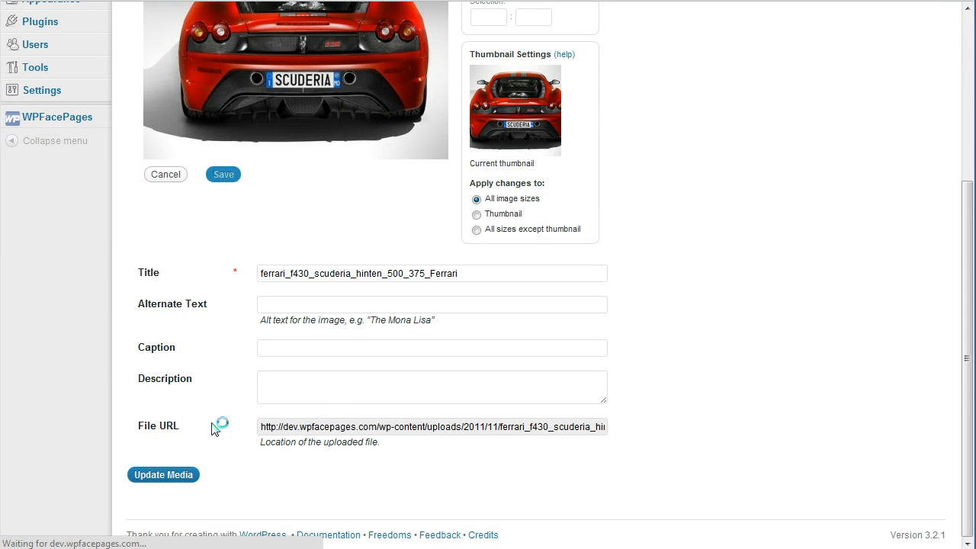
left_click(163, 474)
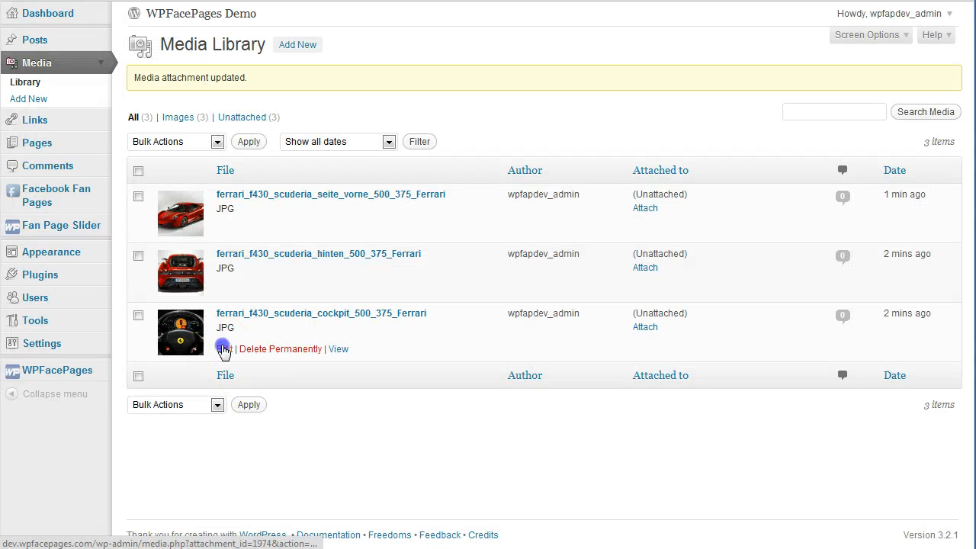
Step: Rescale the cockpit image in the image editor and update its media attachment
left_click(224, 347)
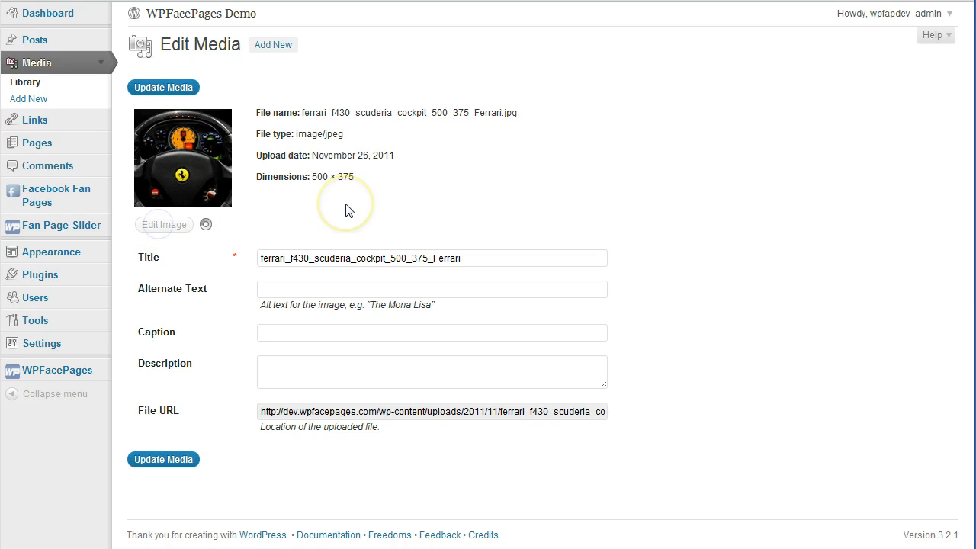
left_click(165, 224)
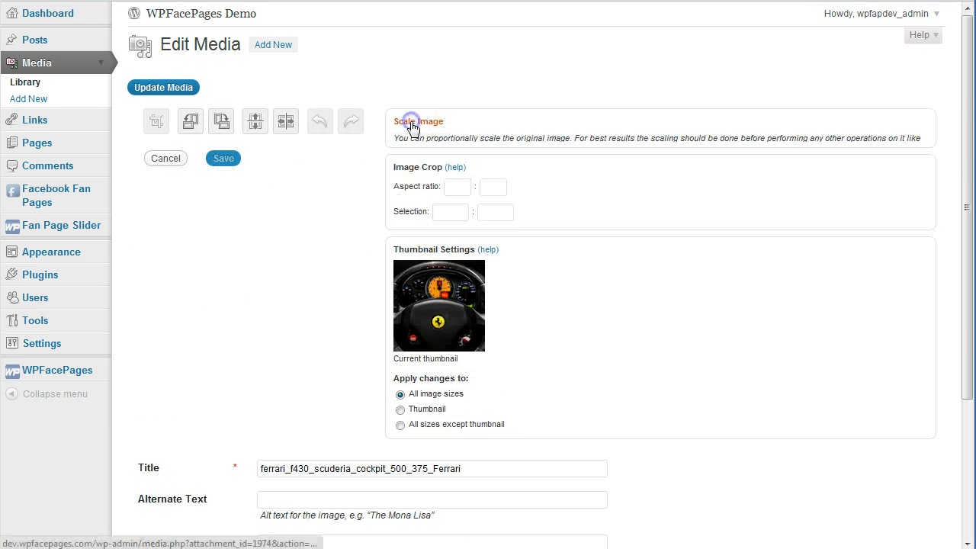
left_click(418, 122)
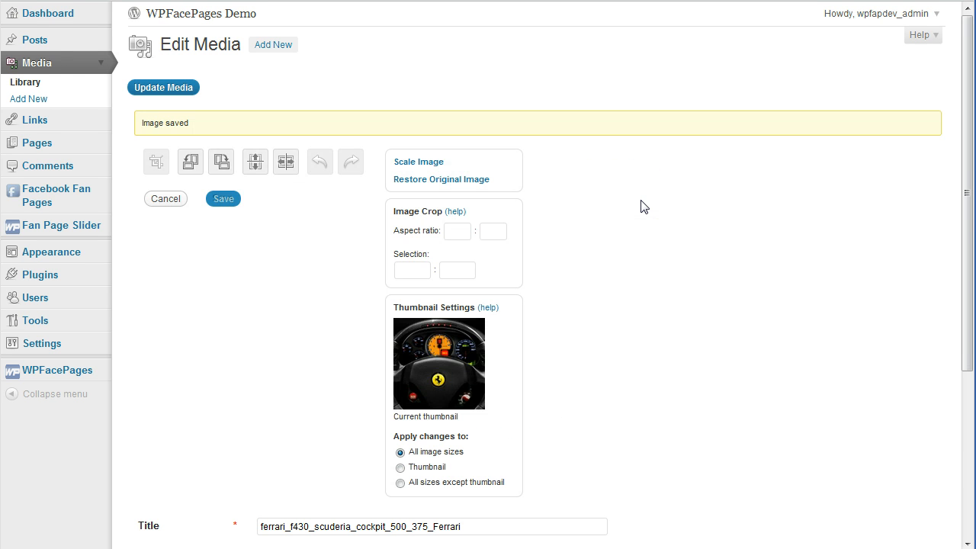
scroll("down", 3)
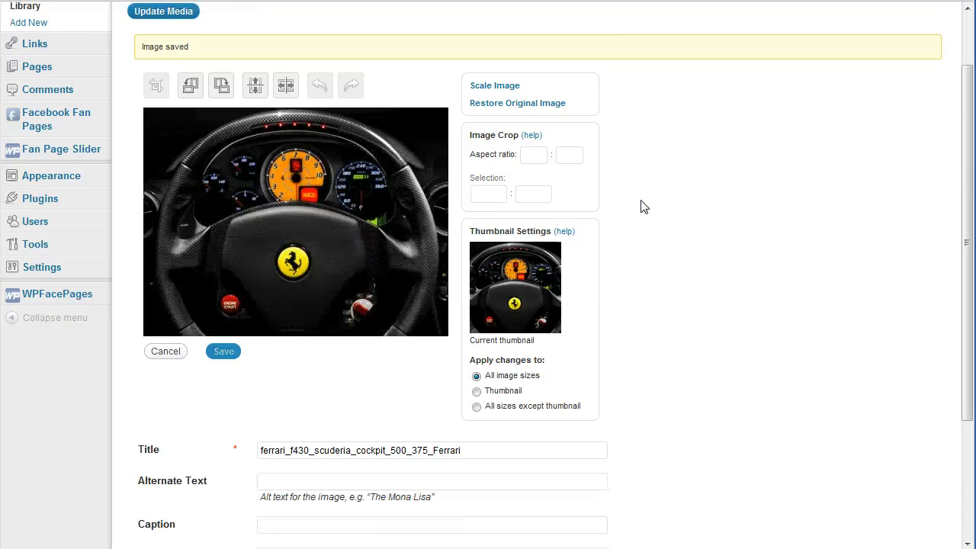
scroll("down", 3)
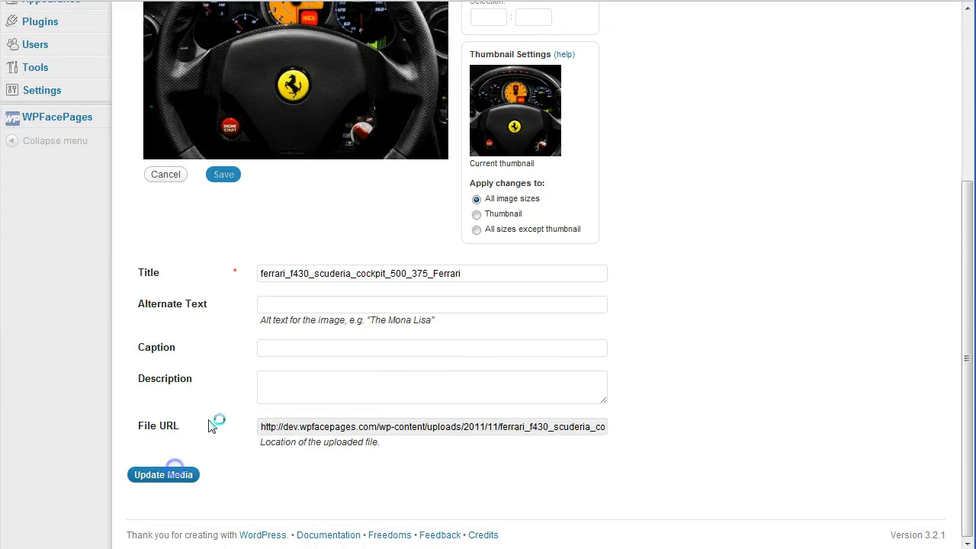
left_click(163, 474)
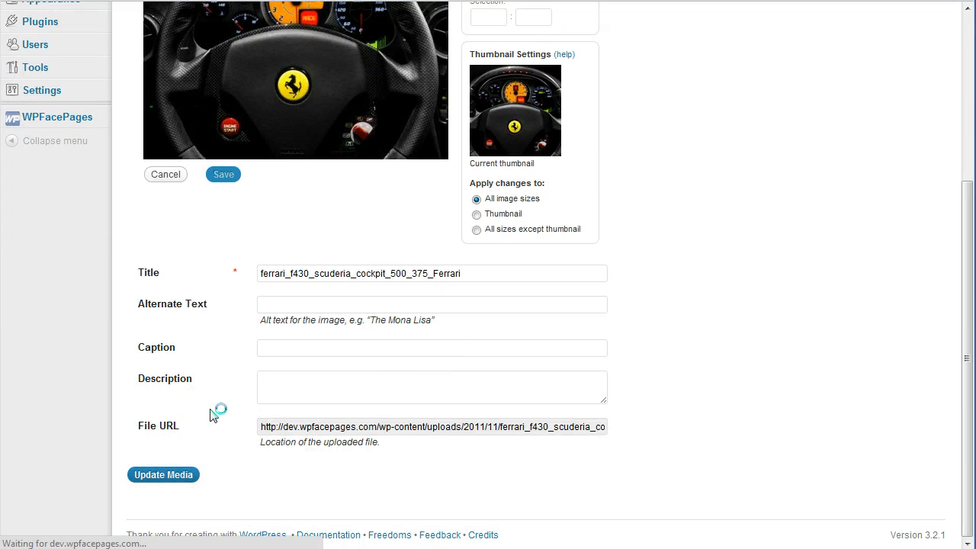
left_click(163, 474)
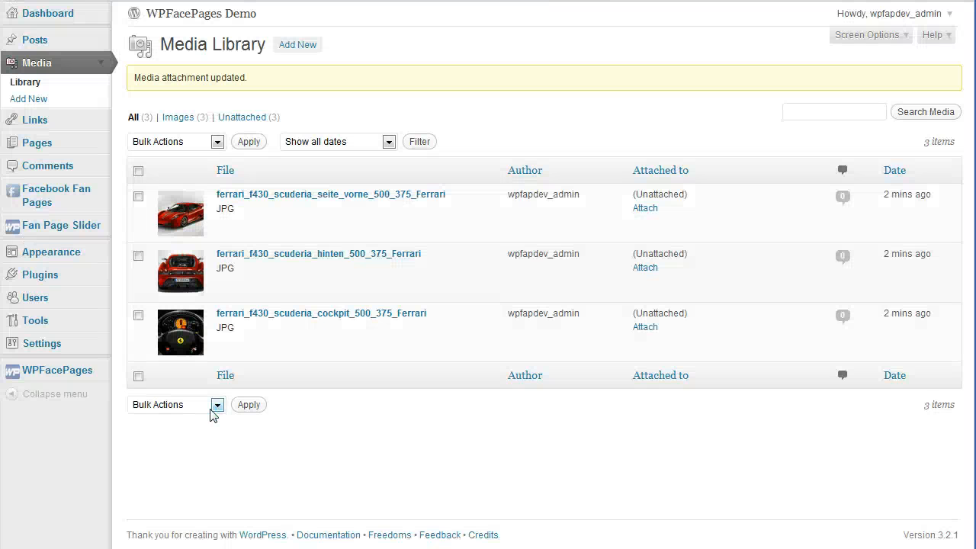
Step: Return to the side-front seite_vorne image's edit page
left_click(222, 229)
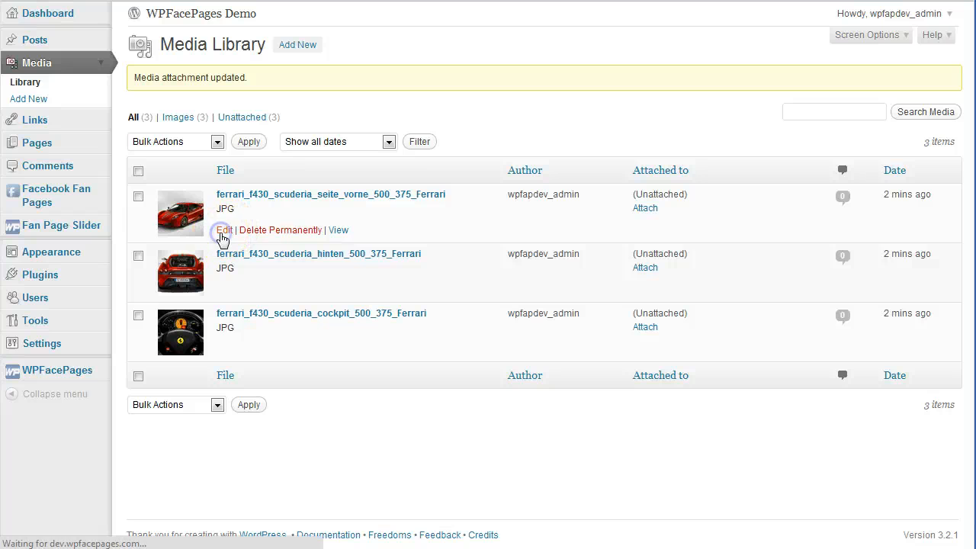
left_click(223, 229)
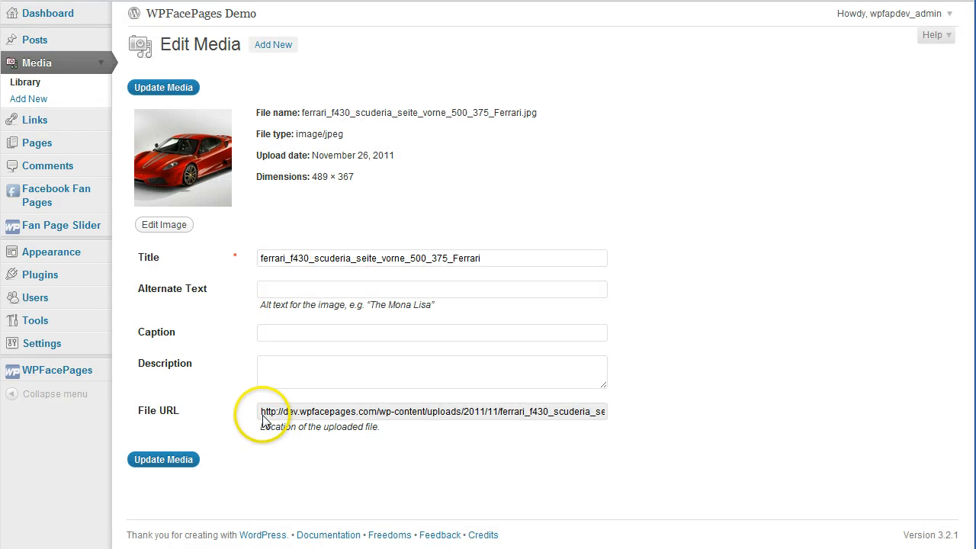
Step: Collect the file URLs of the side-front and rear-view images into Notepad
triple_click(430, 412)
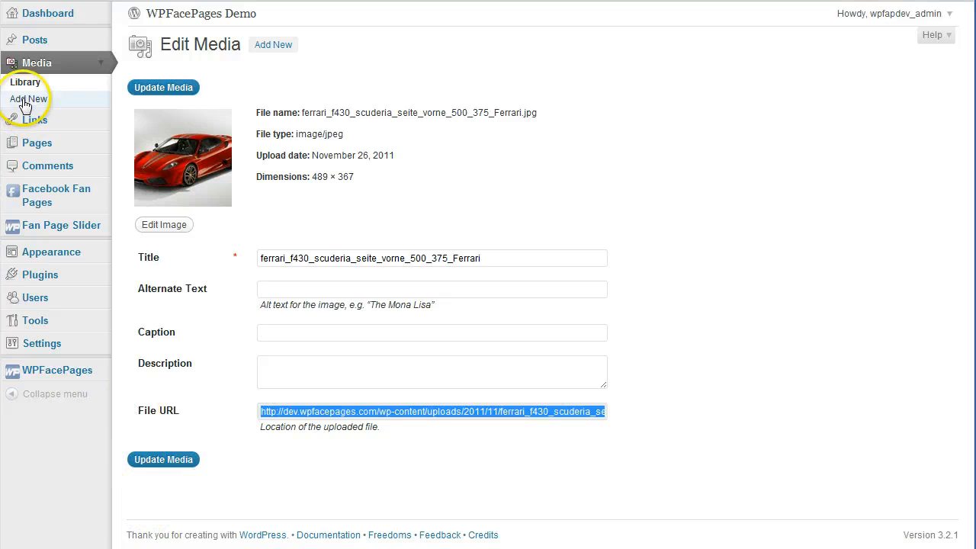
left_click(24, 83)
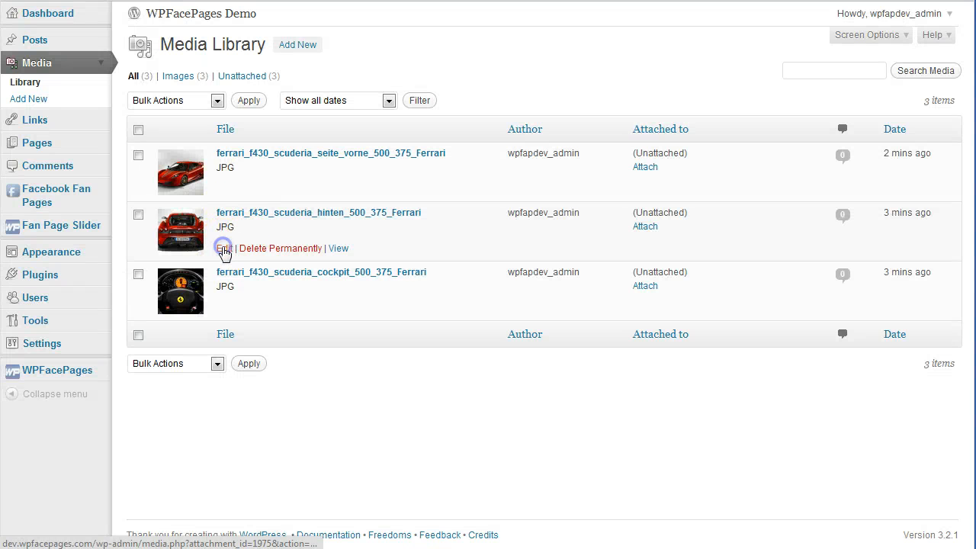
left_click(222, 247)
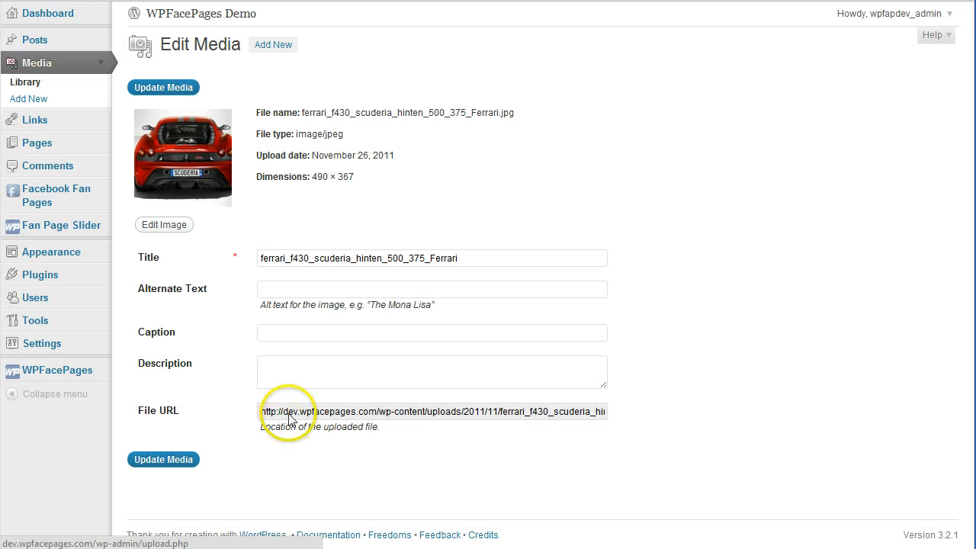
triple_click(433, 412)
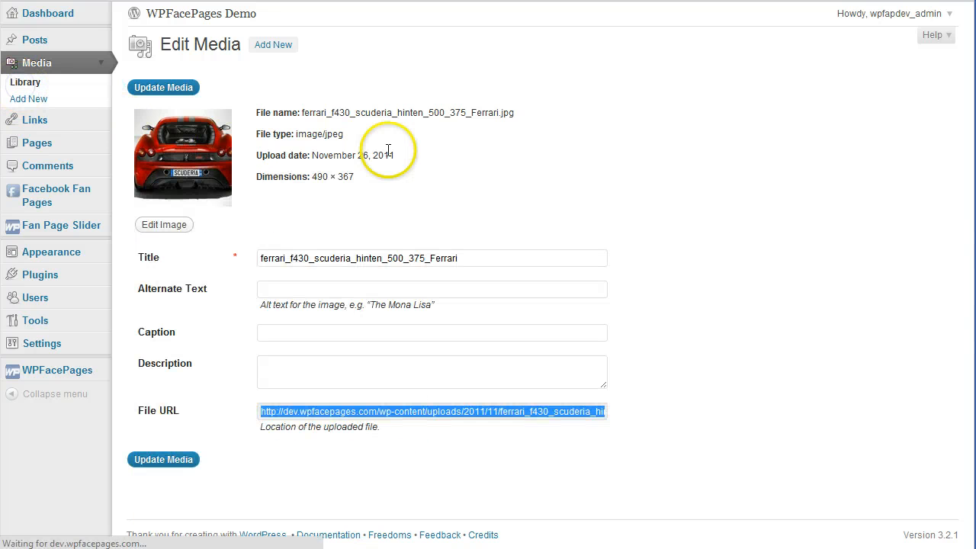
Step: Add the cockpit image's file URL to the Notepad list
left_click(24, 82)
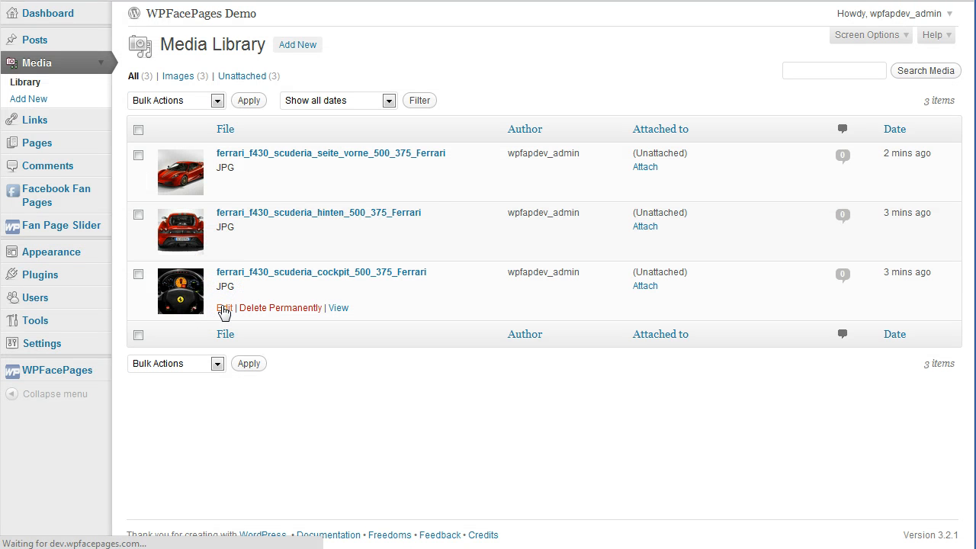
left_click(225, 308)
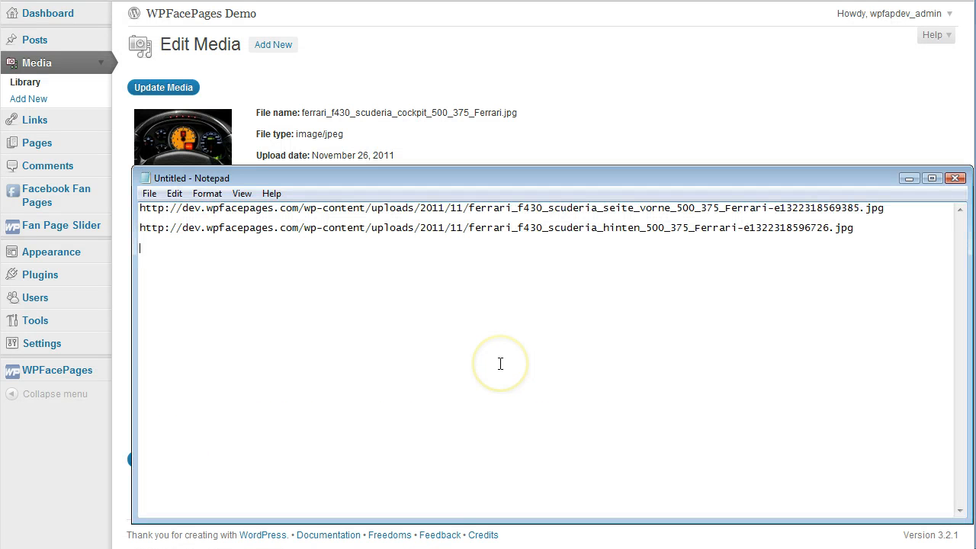
type("http://dev.wpfacepages.com/wp-content/uploads/2011/11/ferrari_f430_scuderia_cockpit_500_375_Ferrari-e1322318615247.jpg")
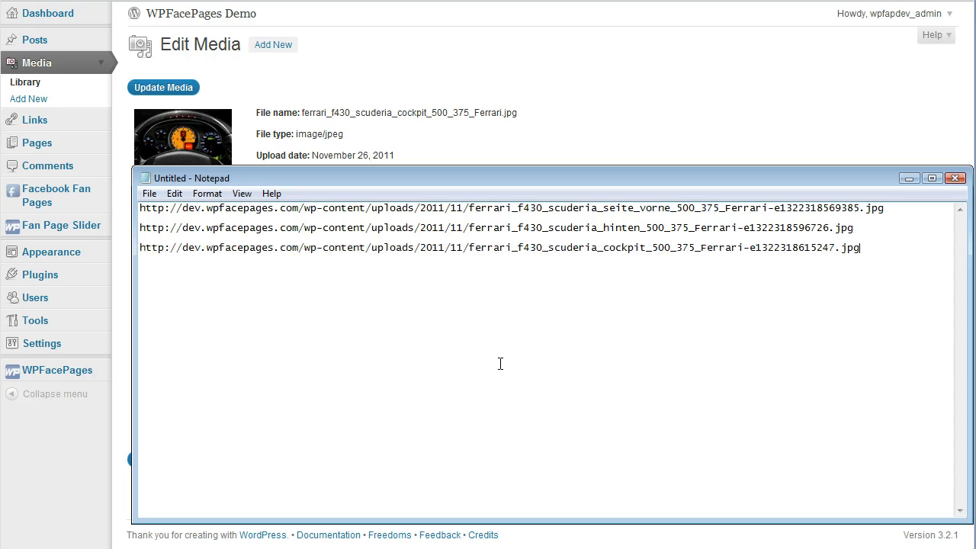
mouse_move(140, 265)
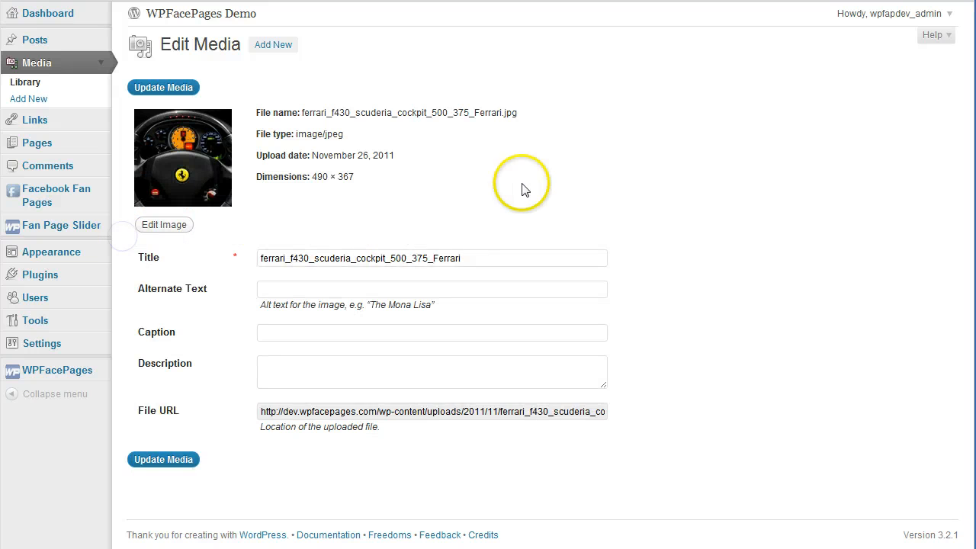
left_click(61, 226)
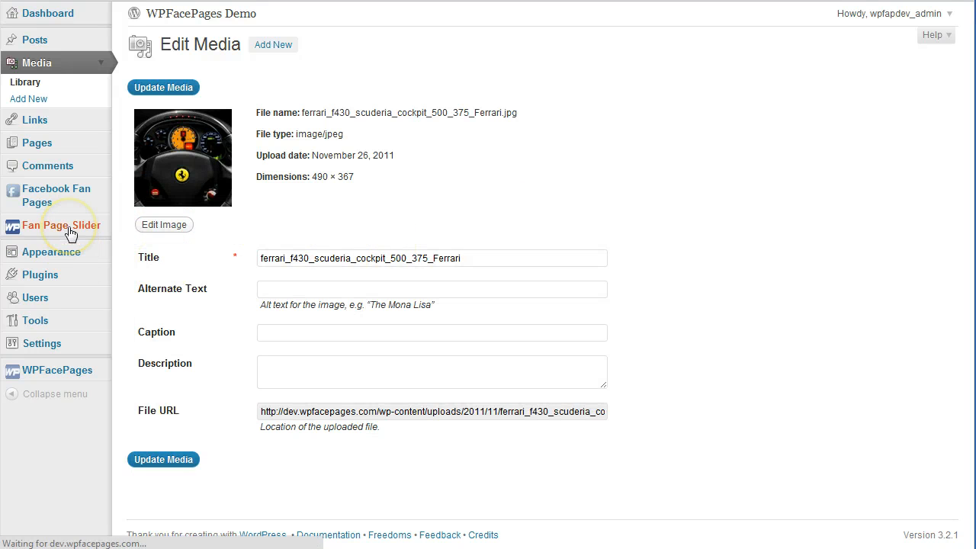
left_click(61, 226)
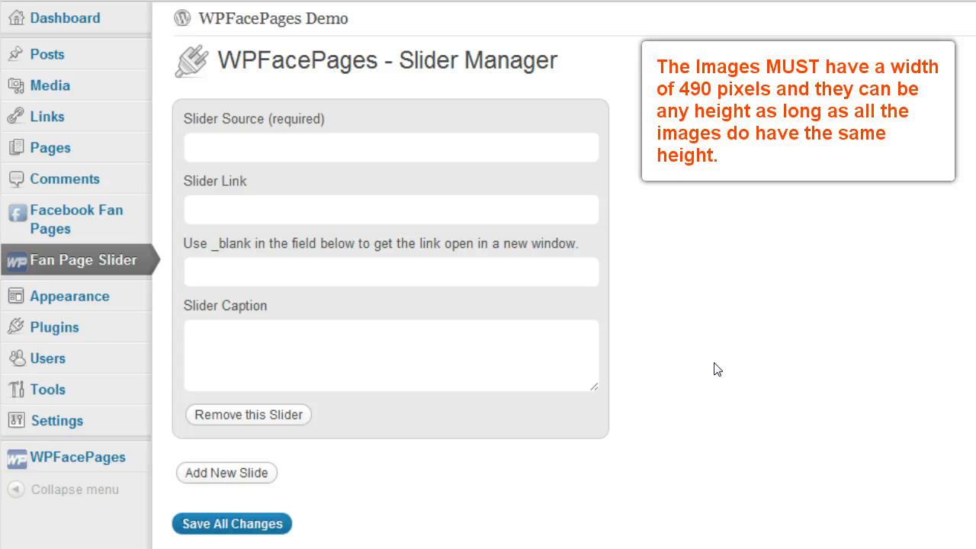
left_click(391, 146)
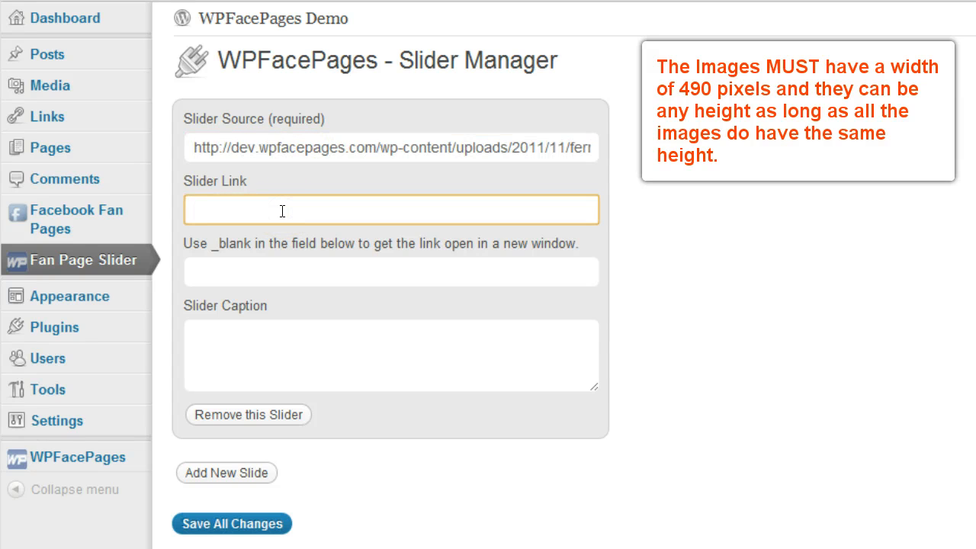
type("h")
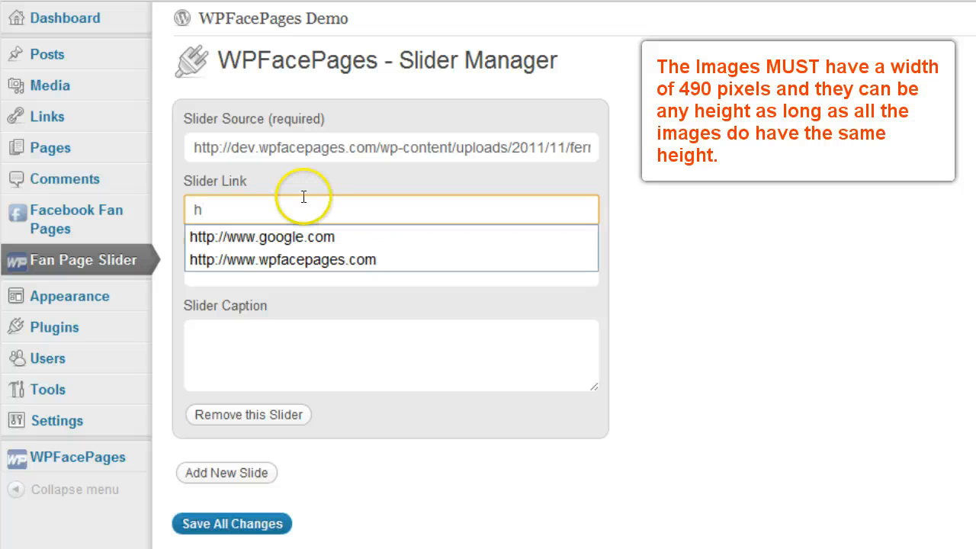
left_click(262, 236)
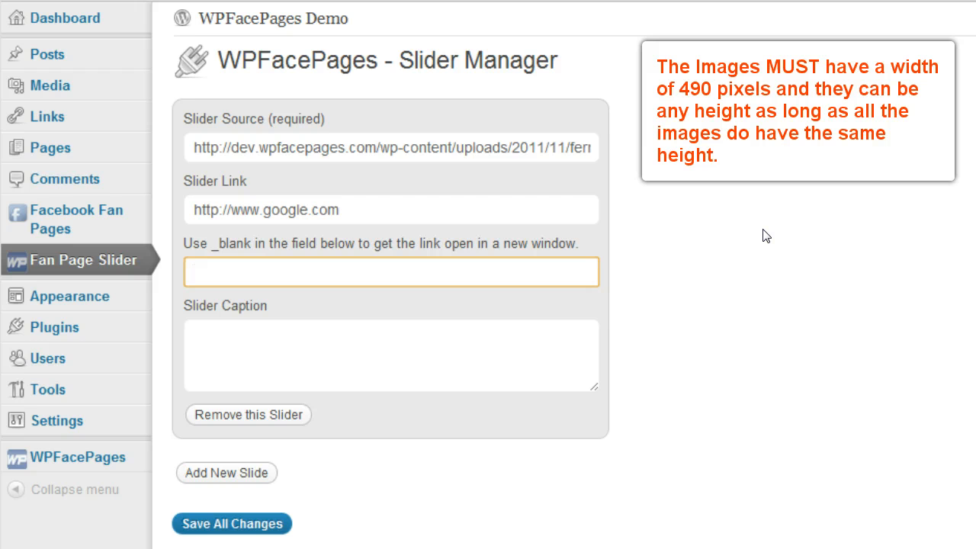
Step: Set slide one's target to _blank and its caption to 'Caption for image one'
left_click(391, 272)
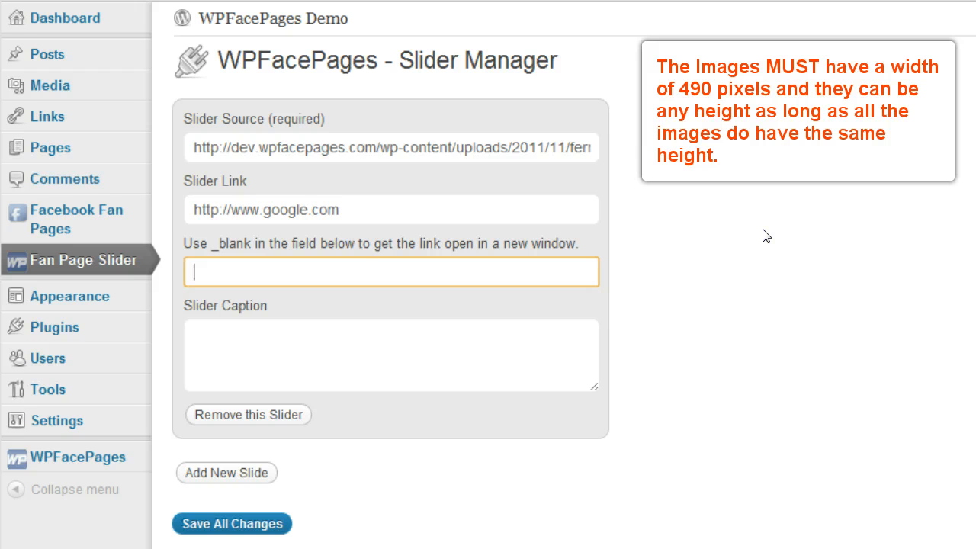
type("_blank")
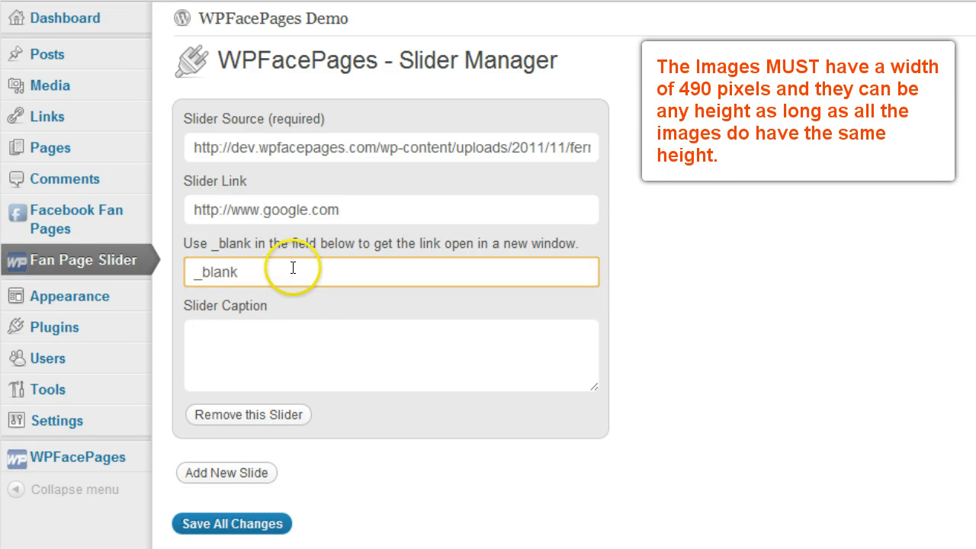
left_click(390, 353)
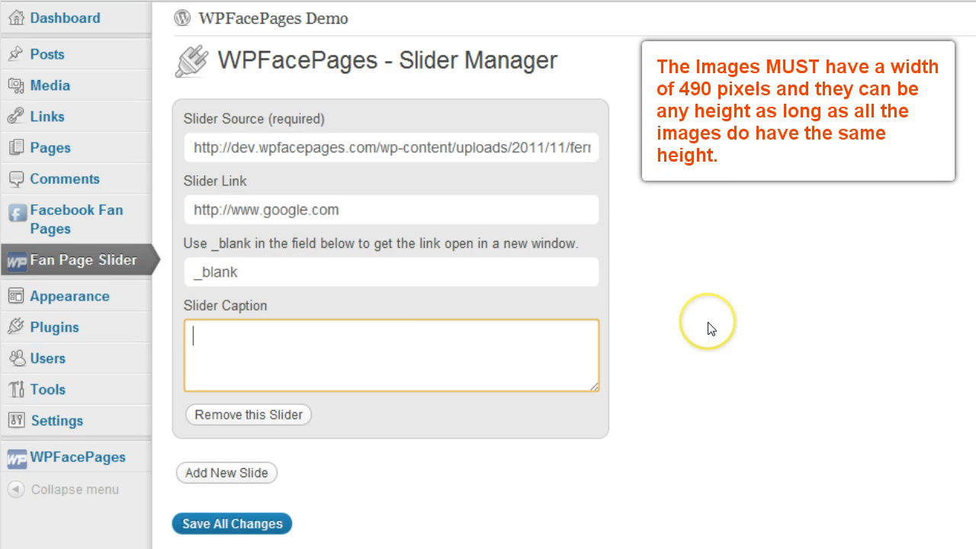
mouse_move(710, 329)
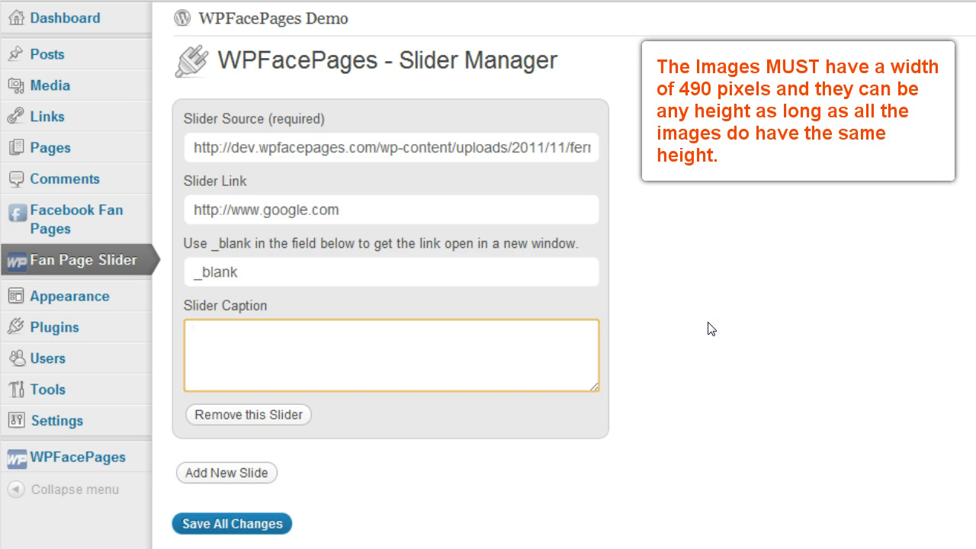
type("Caption for image")
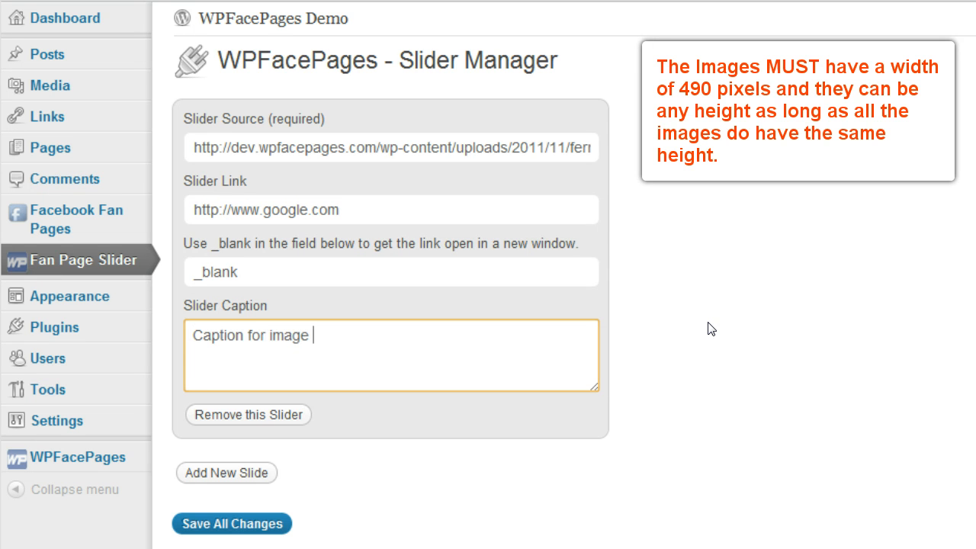
type("one")
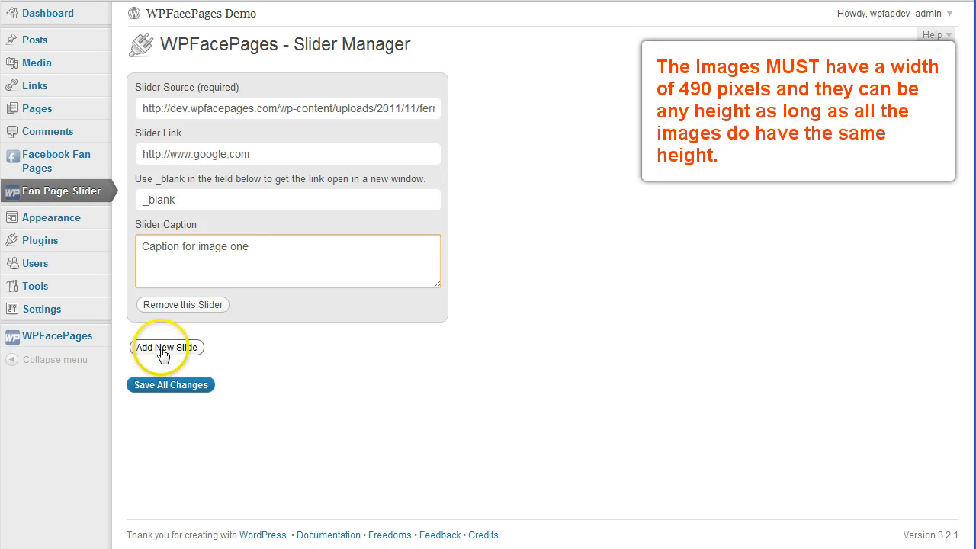
left_click(165, 347)
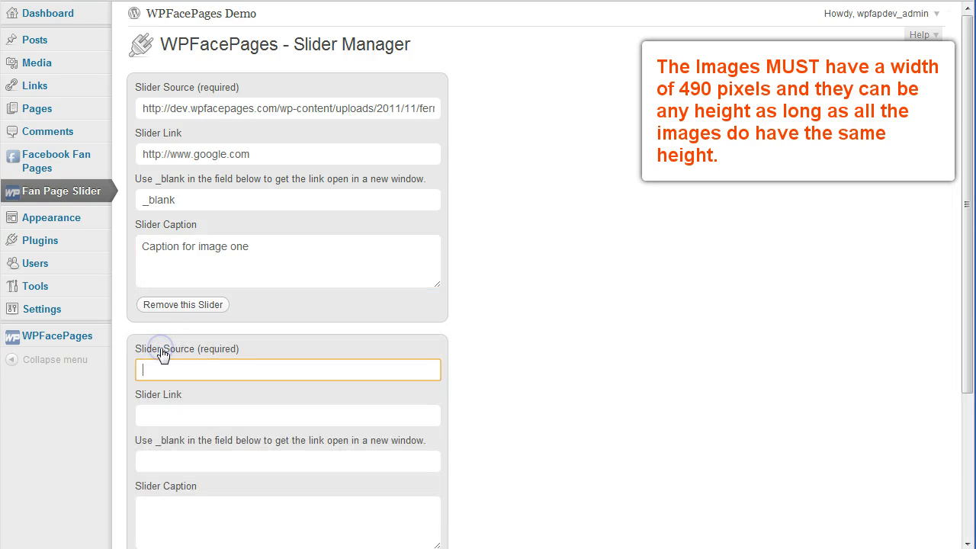
scroll("down", 3)
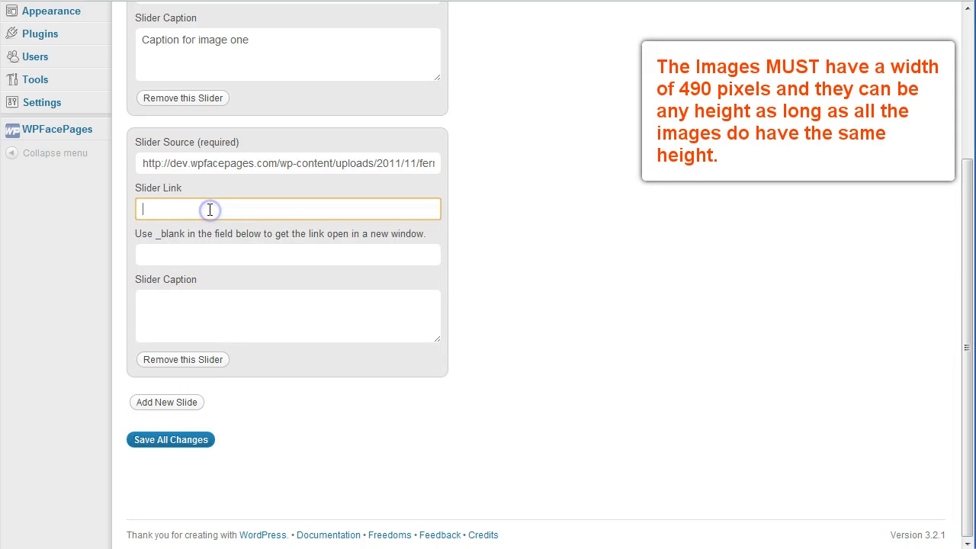
type("http://www.wpfacepages.com")
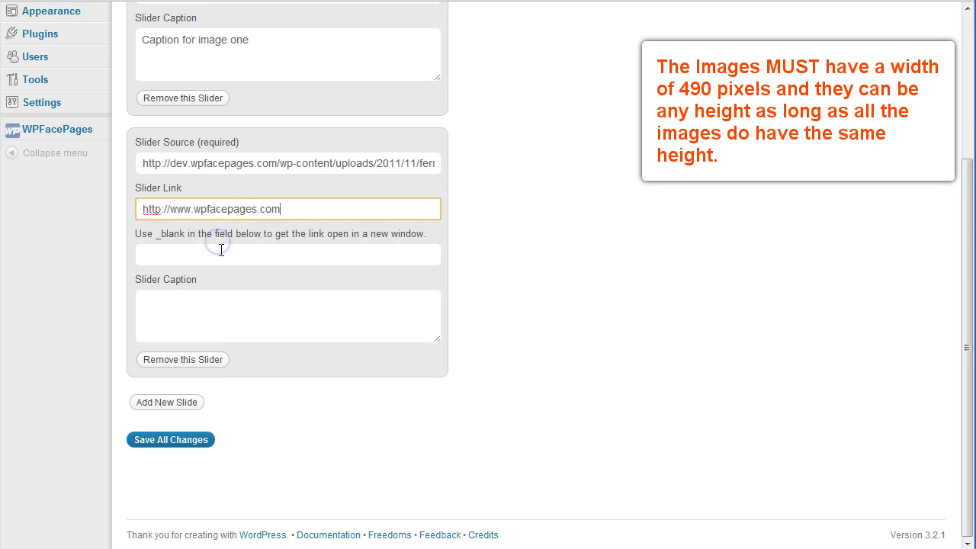
type("_blank")
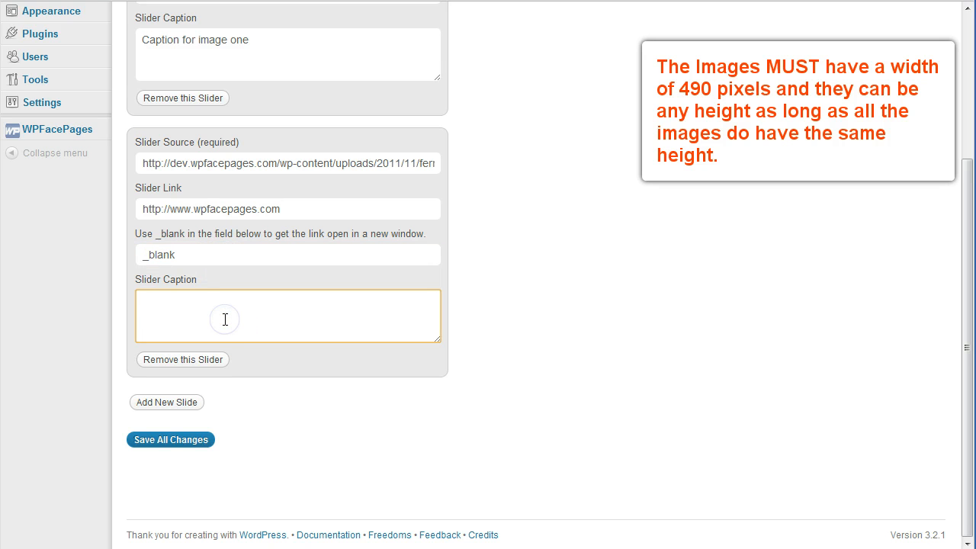
type("Caption for im")
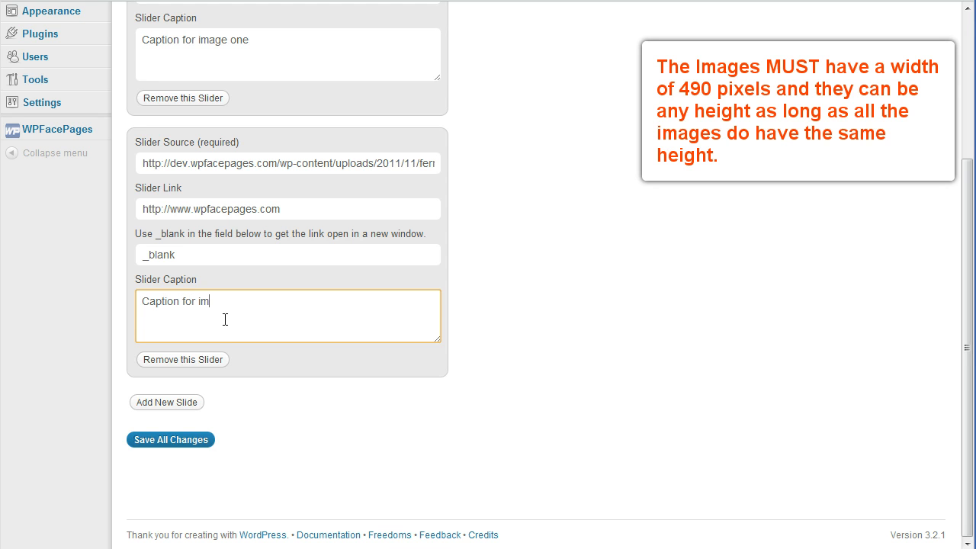
type("age two")
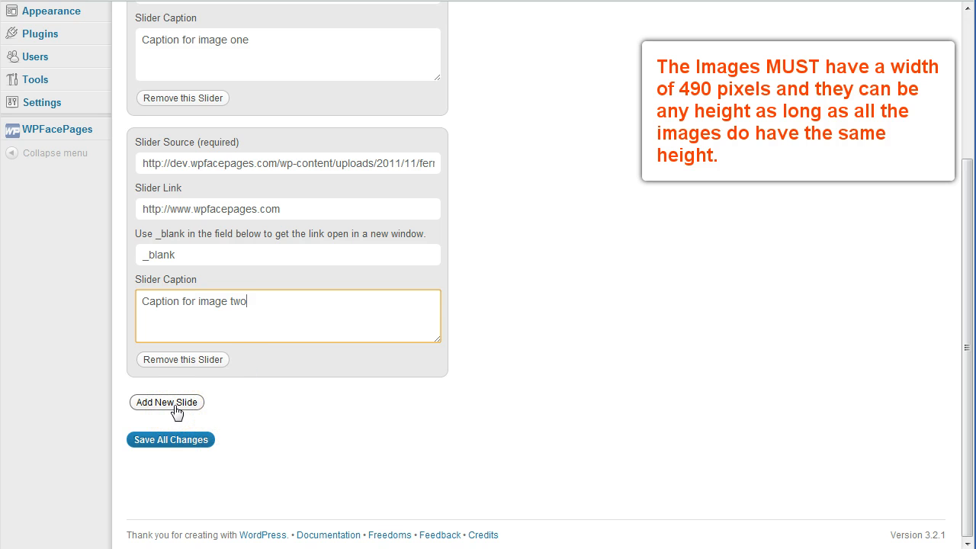
Step: Add a third slide whose source is the 30_scuderia_cockpit_500_375_Ferrari image URL
left_click(166, 403)
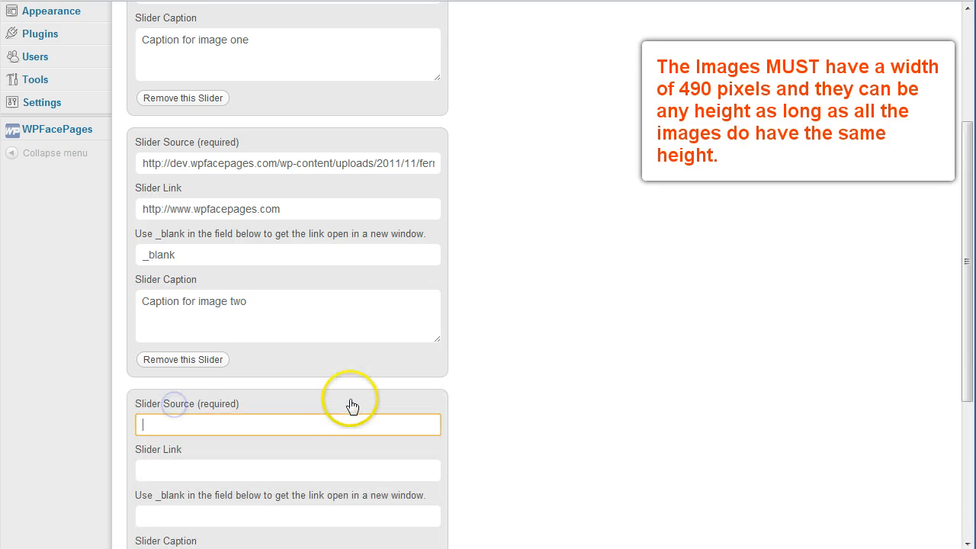
scroll("down", 3)
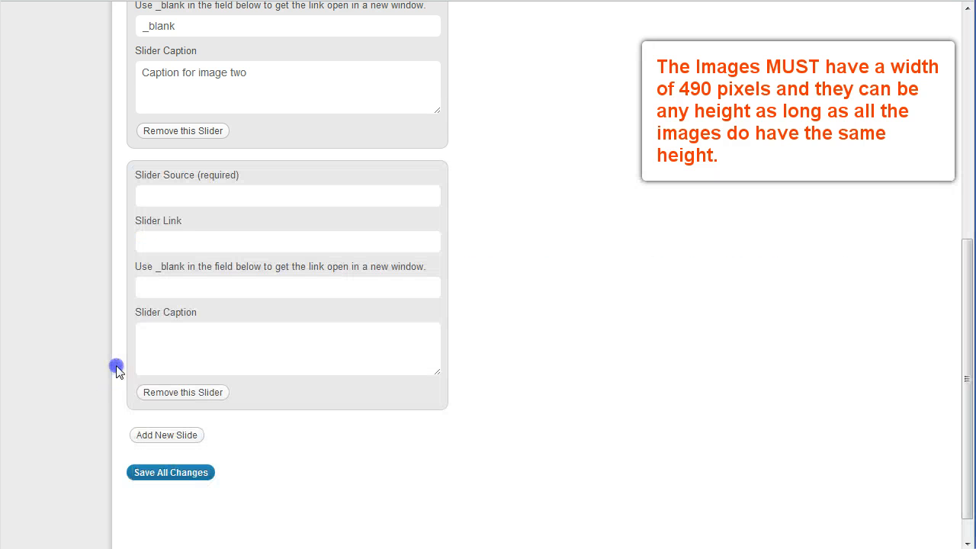
type("30_scuderia_cockpit_500_375_Ferrari-e1322318615247.jpg")
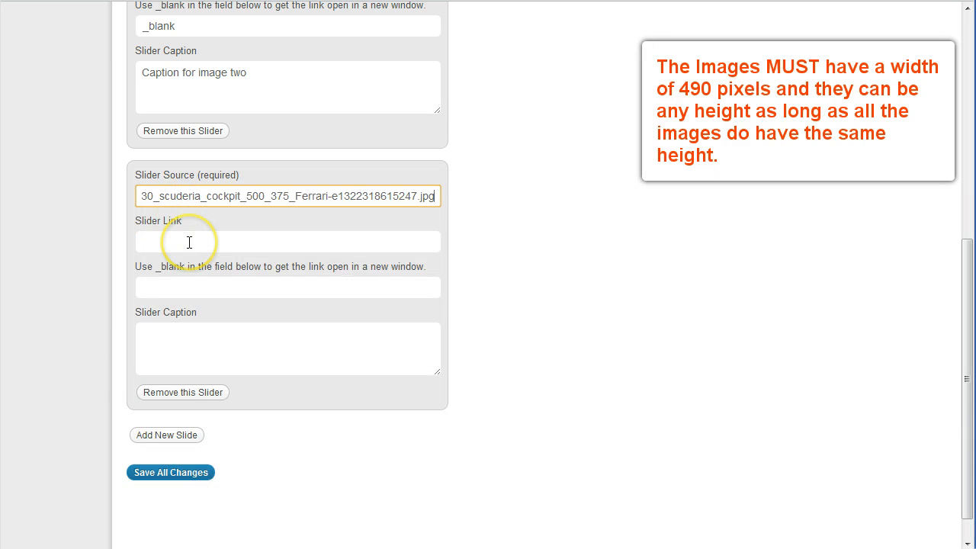
mouse_move(183, 282)
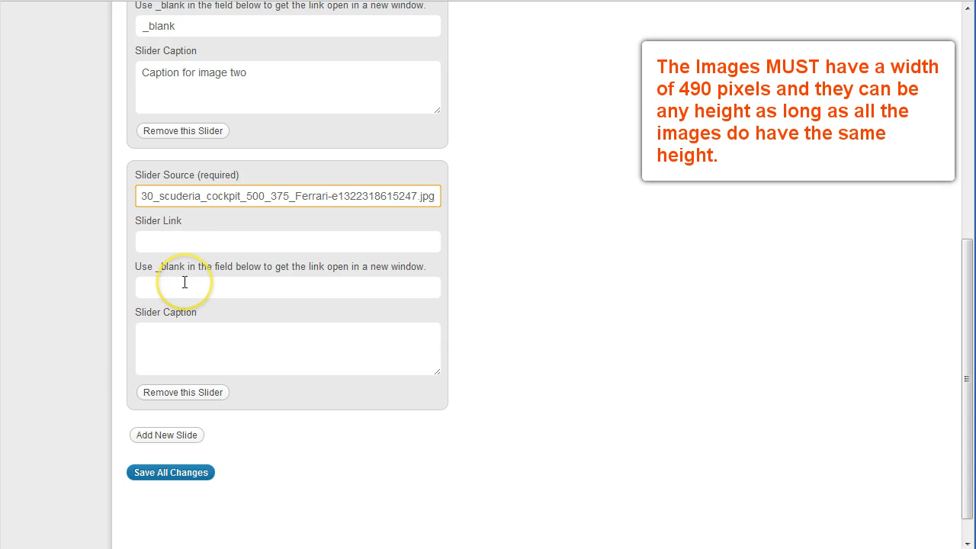
mouse_move(558, 292)
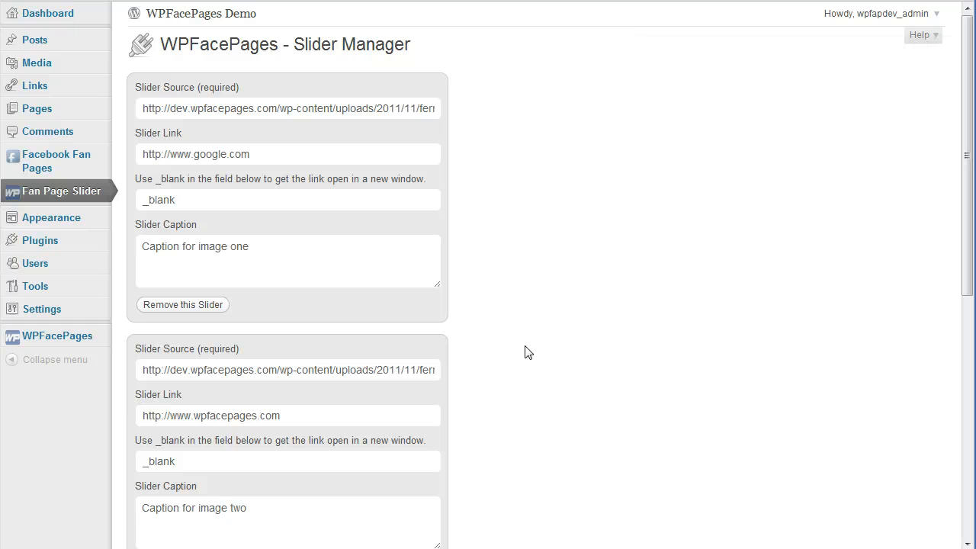
mouse_move(101, 160)
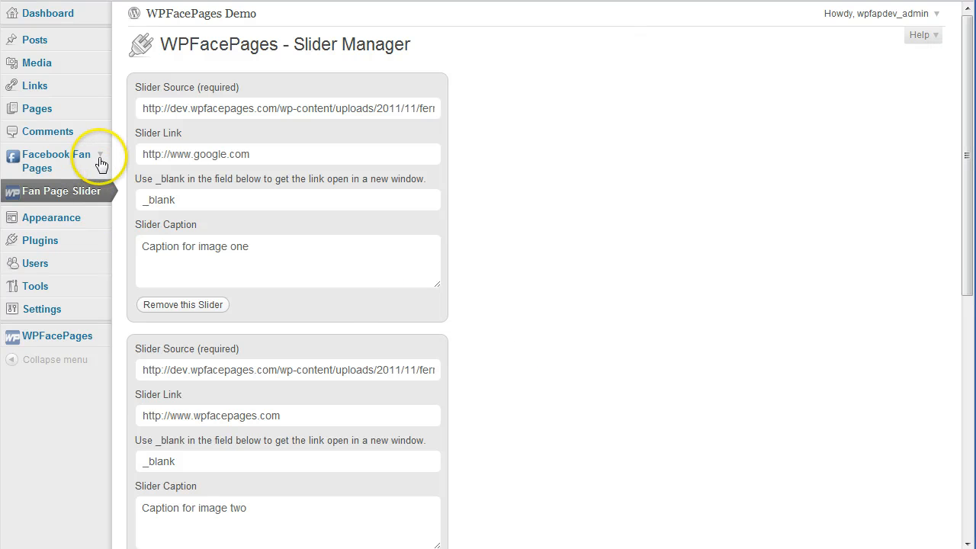
Step: Create a new fan page titled 'Slider for Fan Pages' with Displaying Slider set to Yes
left_click(57, 162)
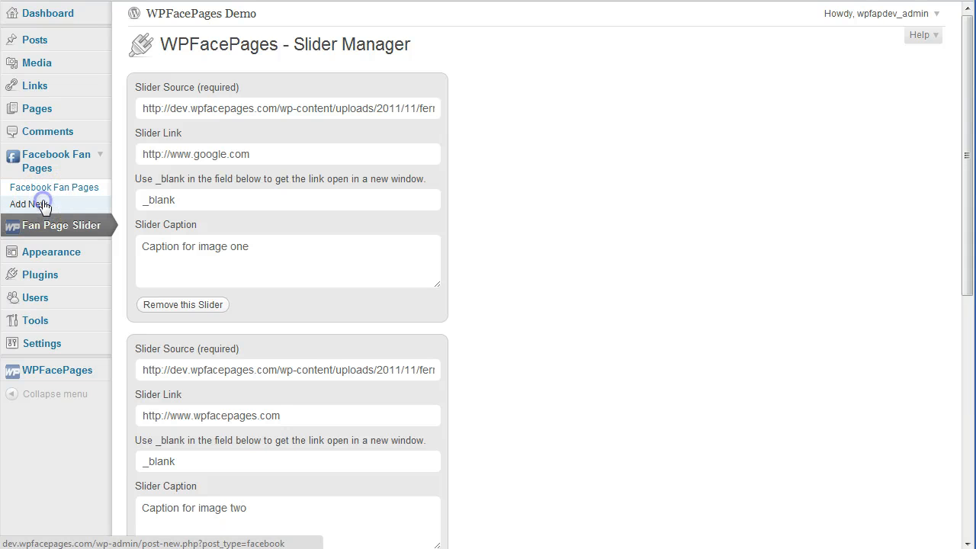
left_click(27, 205)
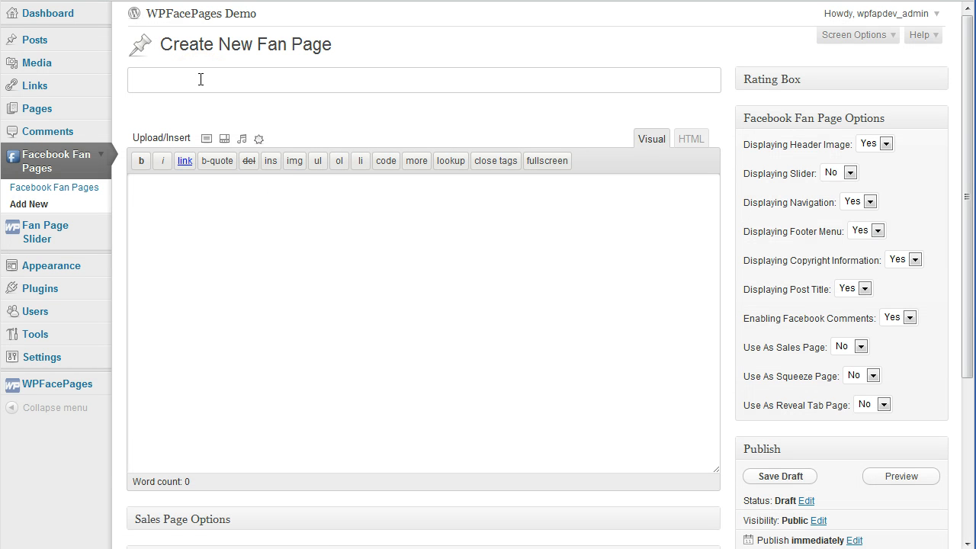
type("Slider")
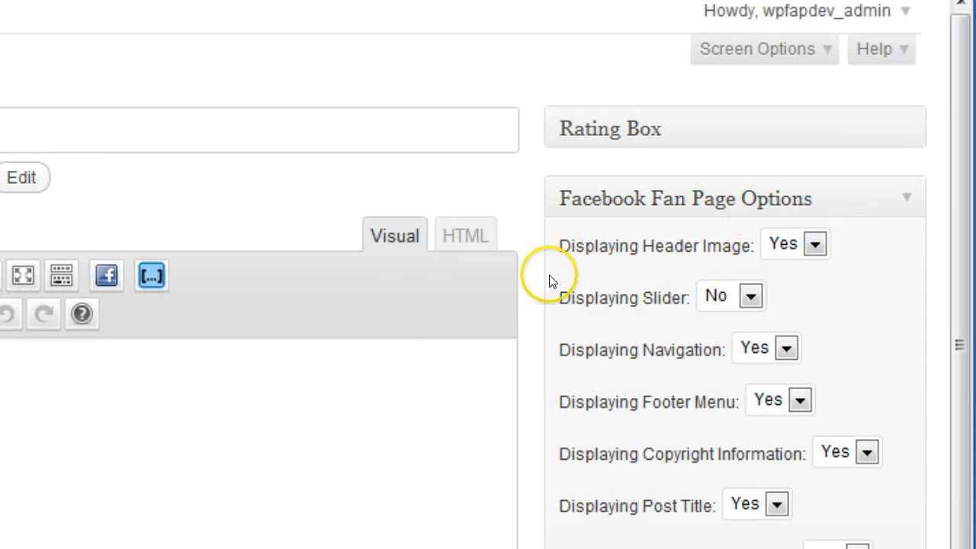
mouse_move(576, 304)
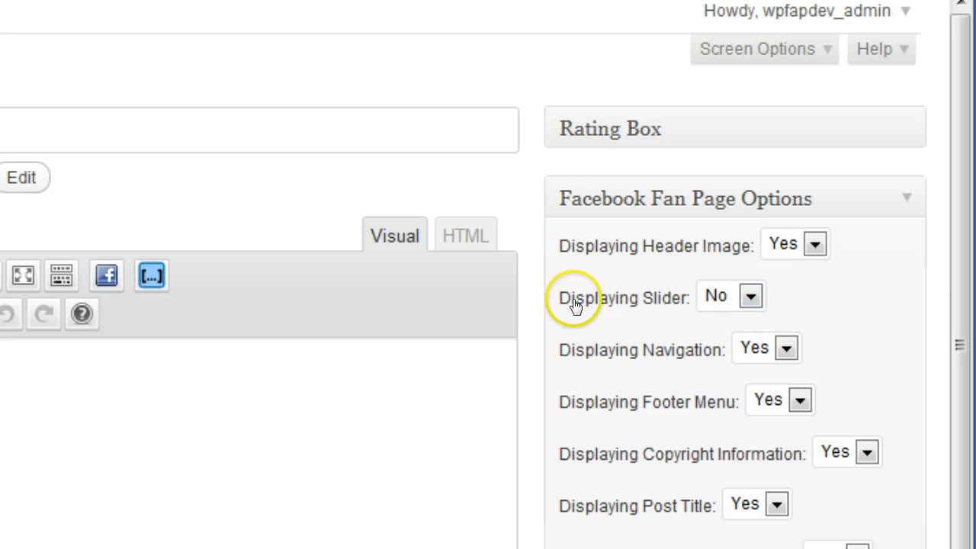
left_click(750, 295)
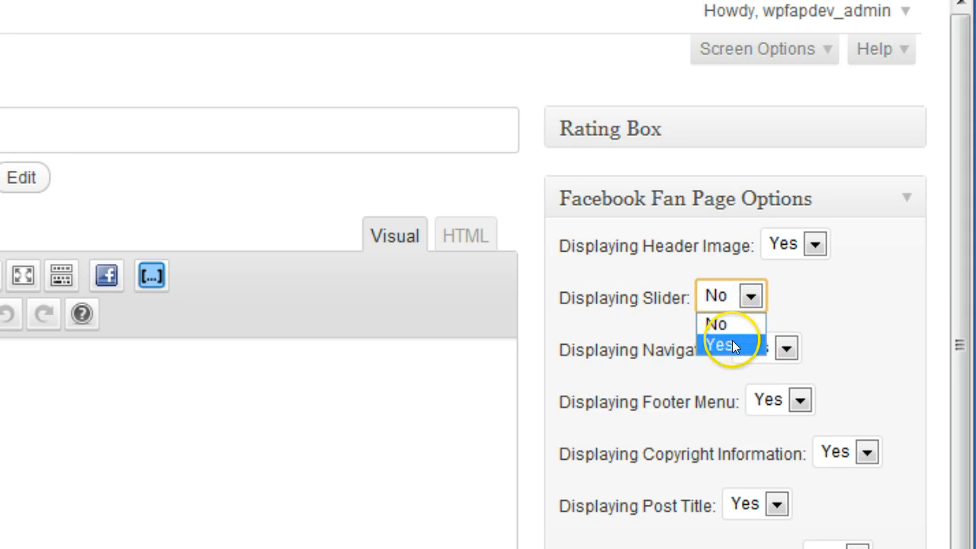
left_click(725, 345)
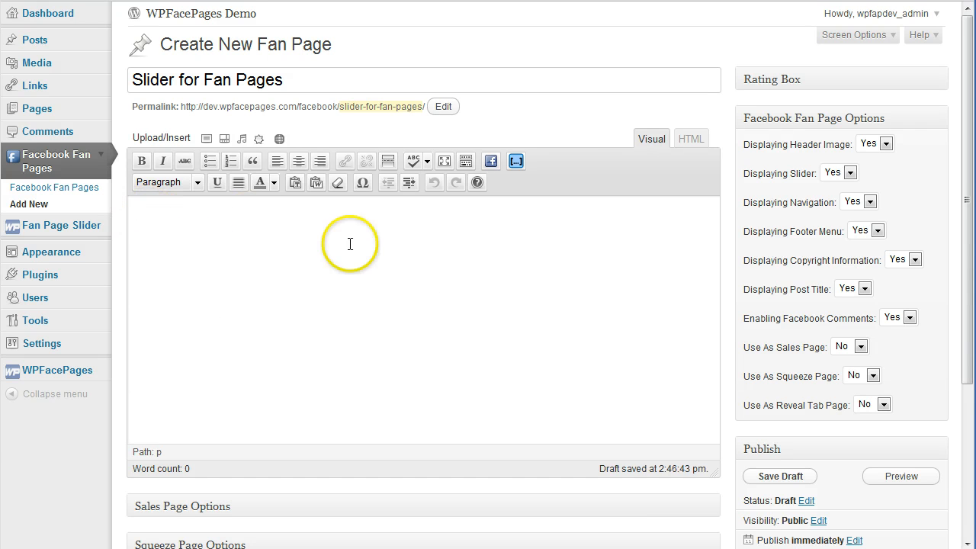
mouse_move(265, 387)
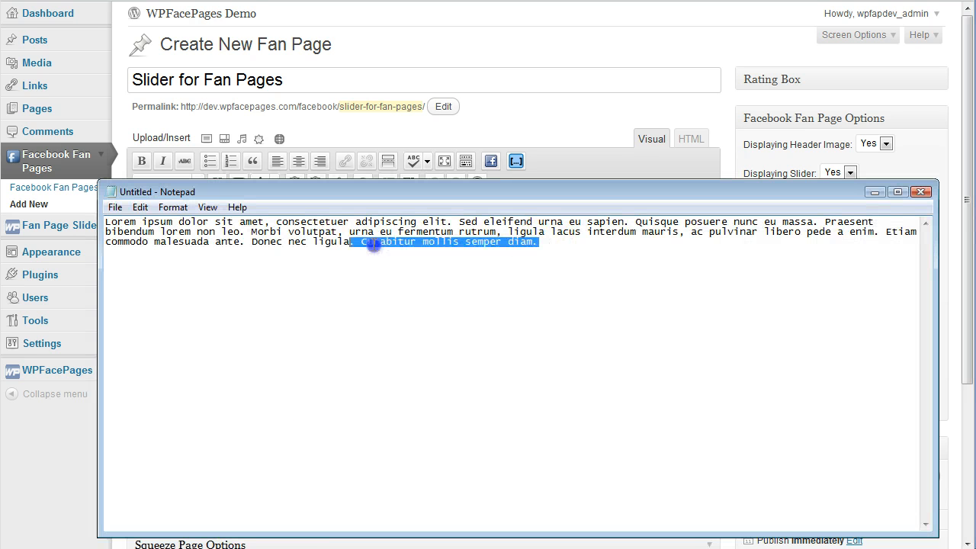
Step: Paste the lorem ipsum text from Notepad as the page body and publish the fan page
key("ctrl+a")
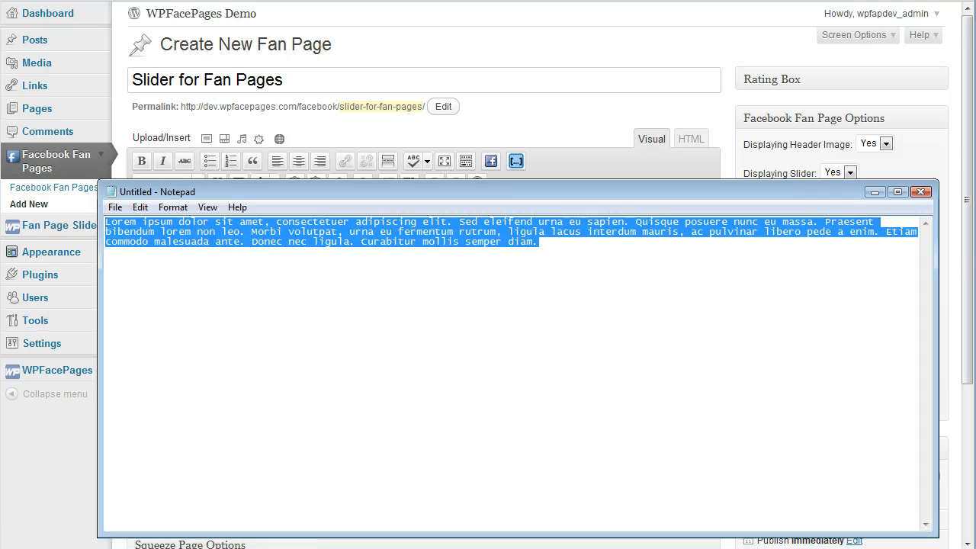
left_click(921, 192)
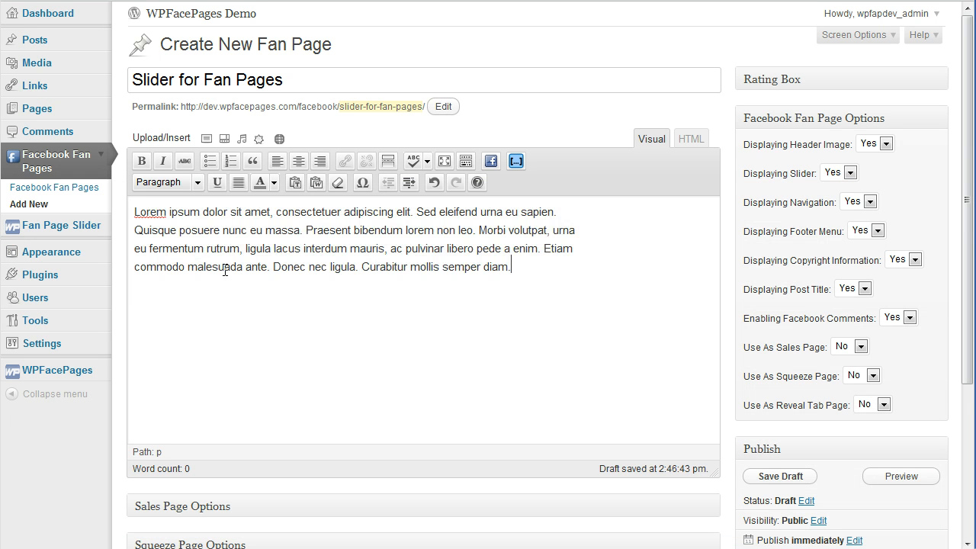
scroll("down", 3)
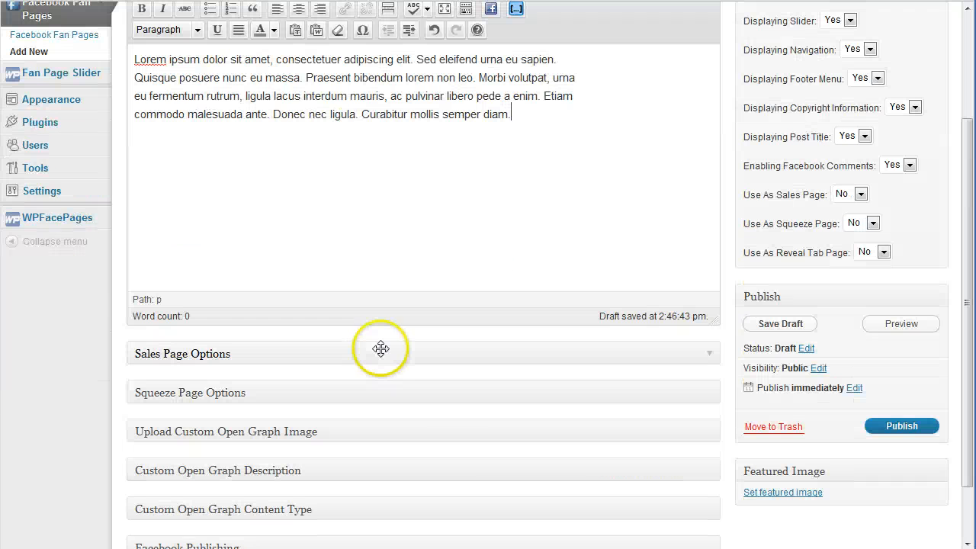
left_click(902, 426)
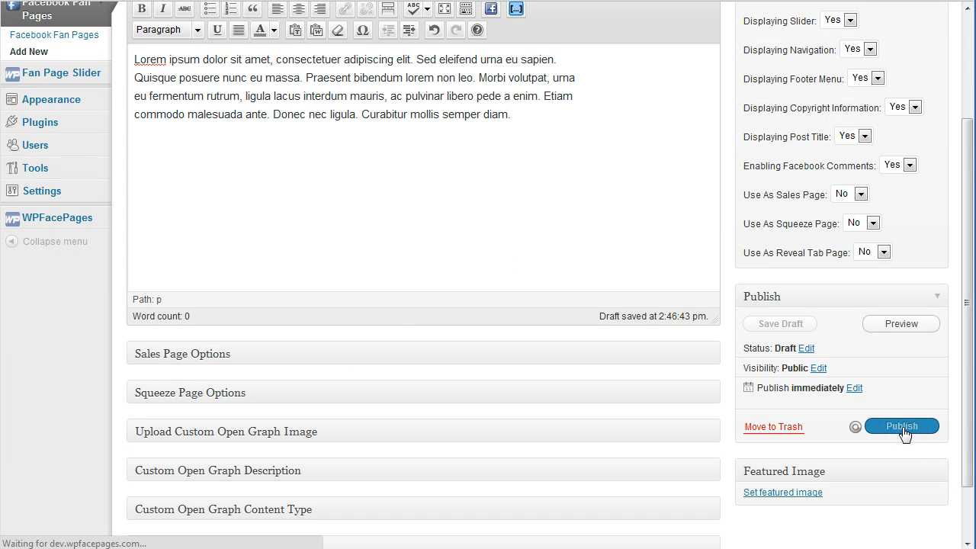
left_click(902, 425)
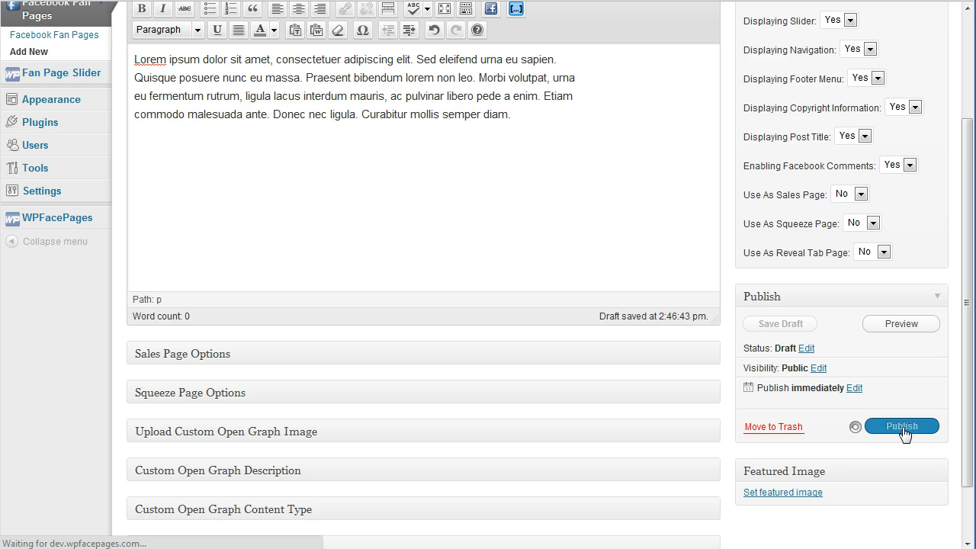
left_click(902, 425)
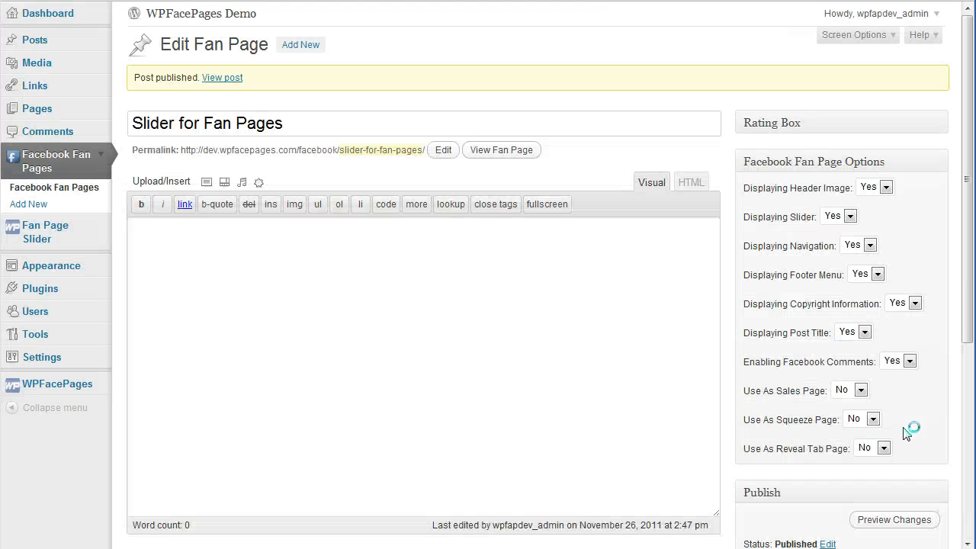
Step: View the published 'Slider for Fan Pages' page with its Ferrari slider
left_click(651, 182)
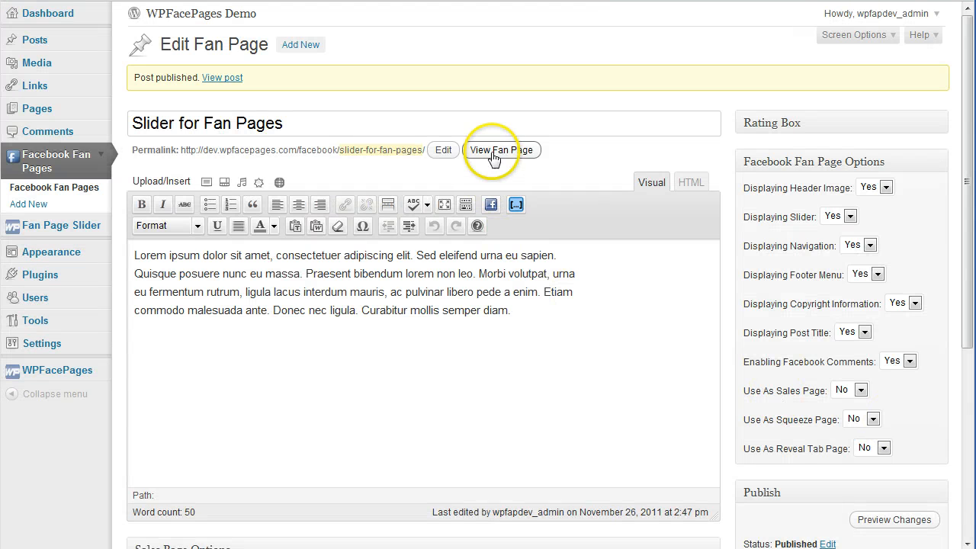
left_click(500, 150)
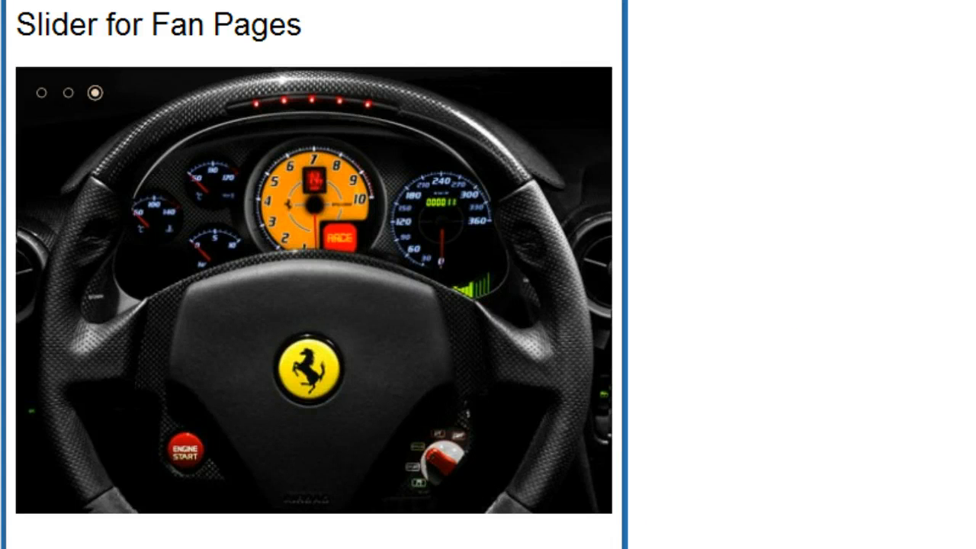
mouse_move(332, 398)
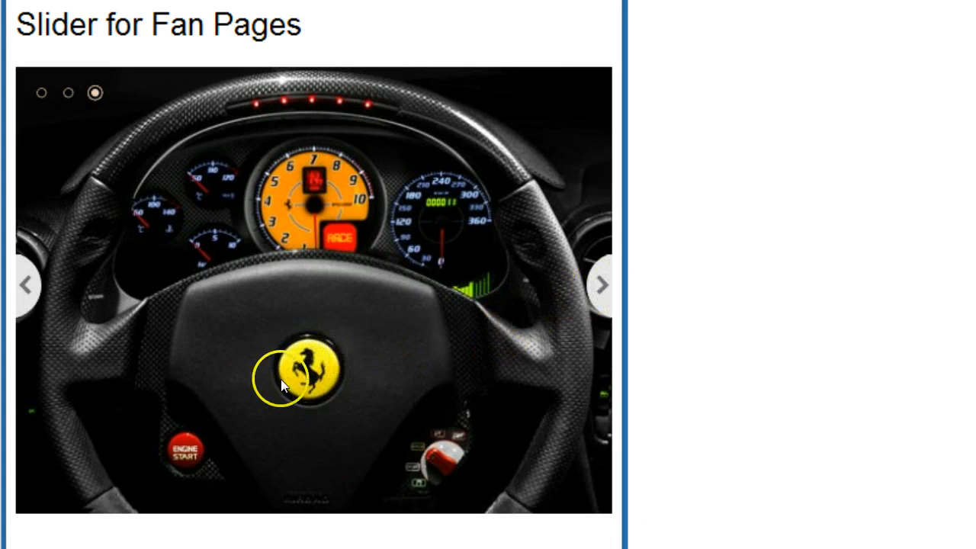
mouse_move(217, 311)
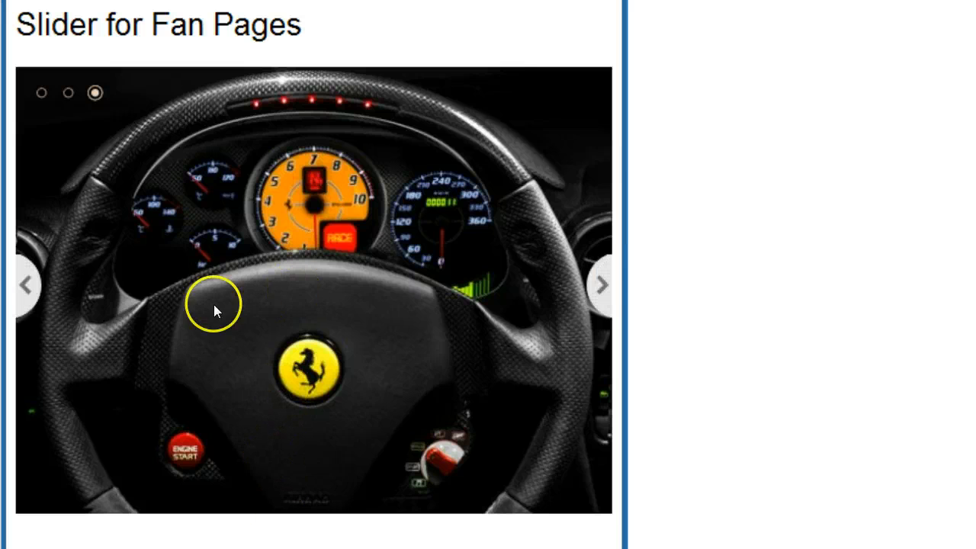
mouse_move(601, 286)
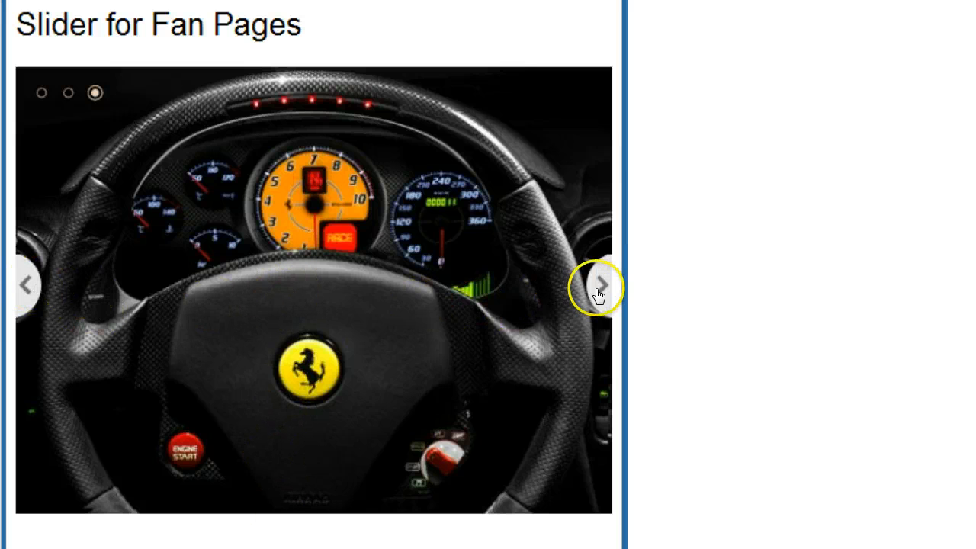
mouse_move(27, 285)
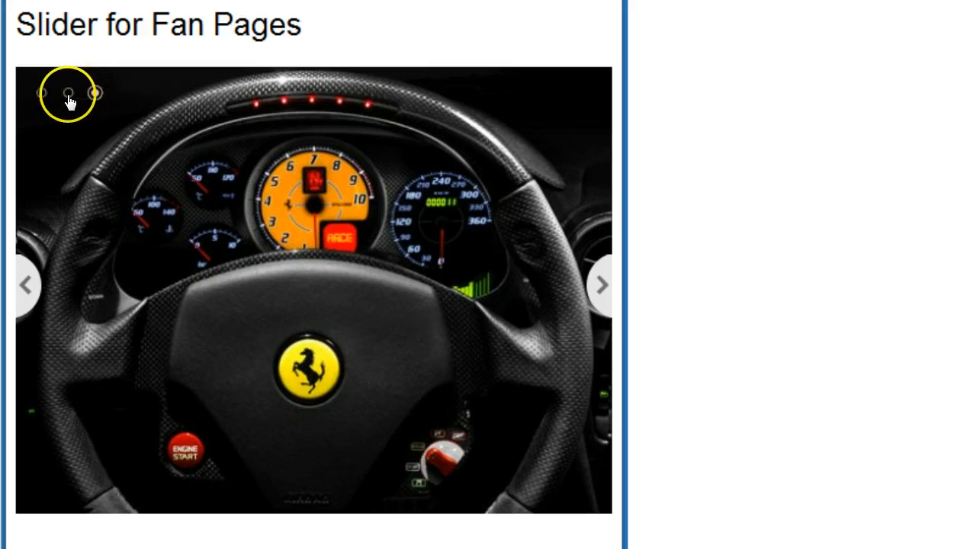
Step: Jump between slides with the slider dots and select image two's caption text
left_click(94, 93)
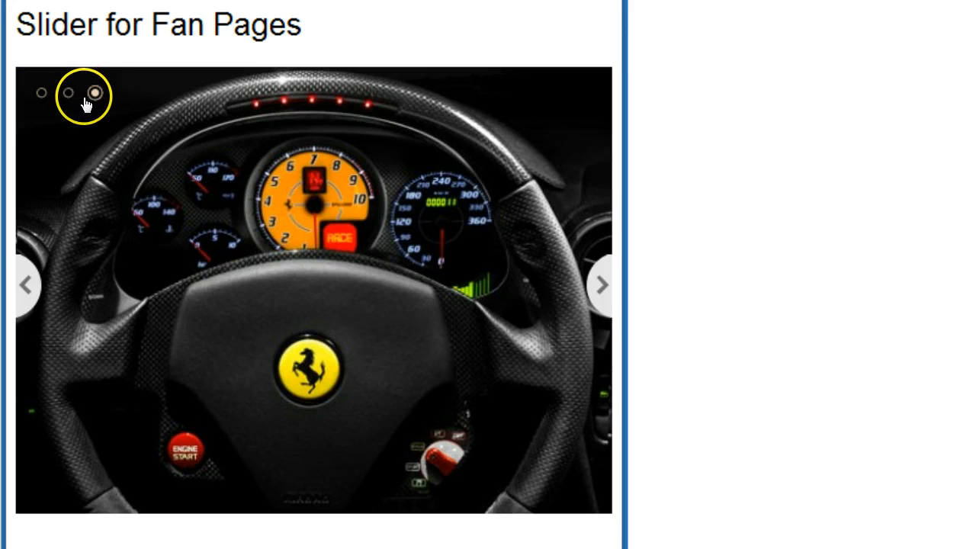
left_click(68, 93)
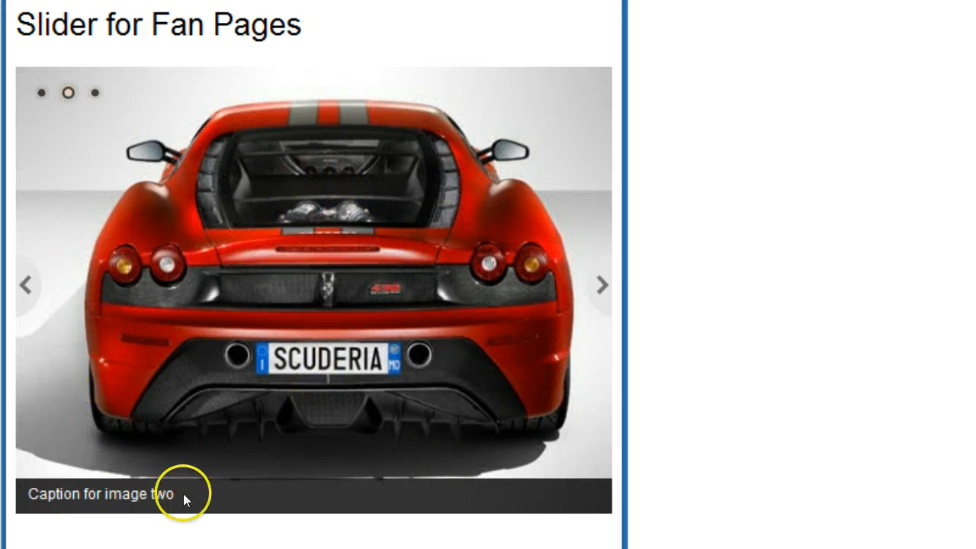
triple_click(99, 494)
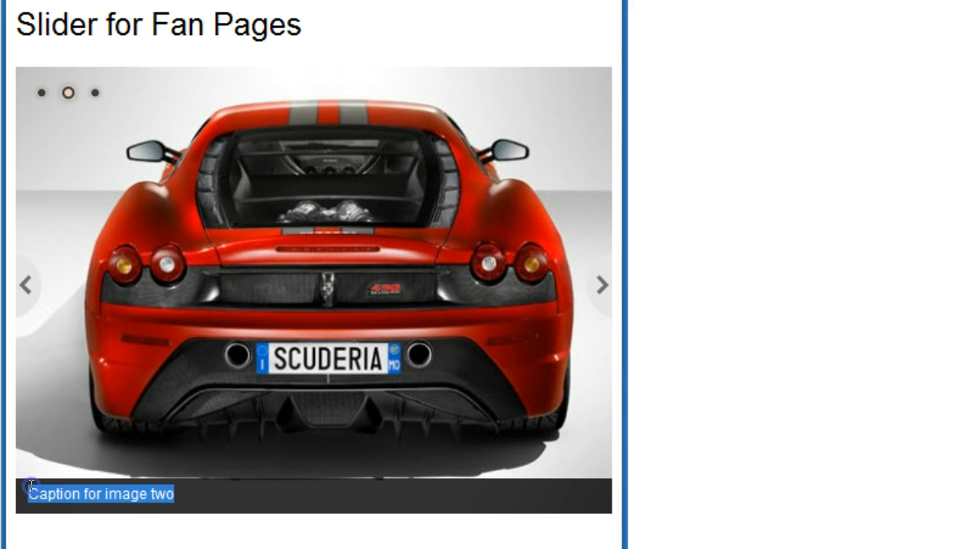
mouse_move(317, 253)
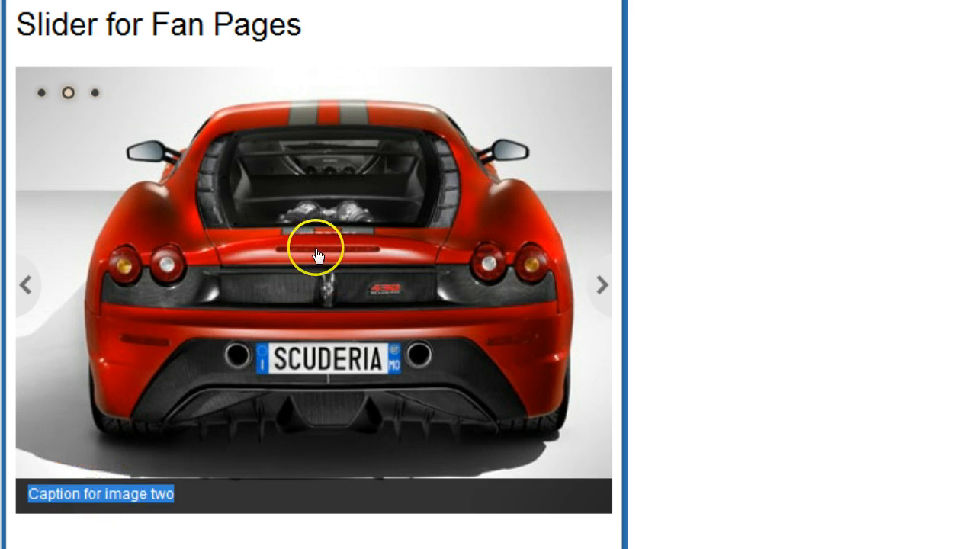
scroll("down", 3)
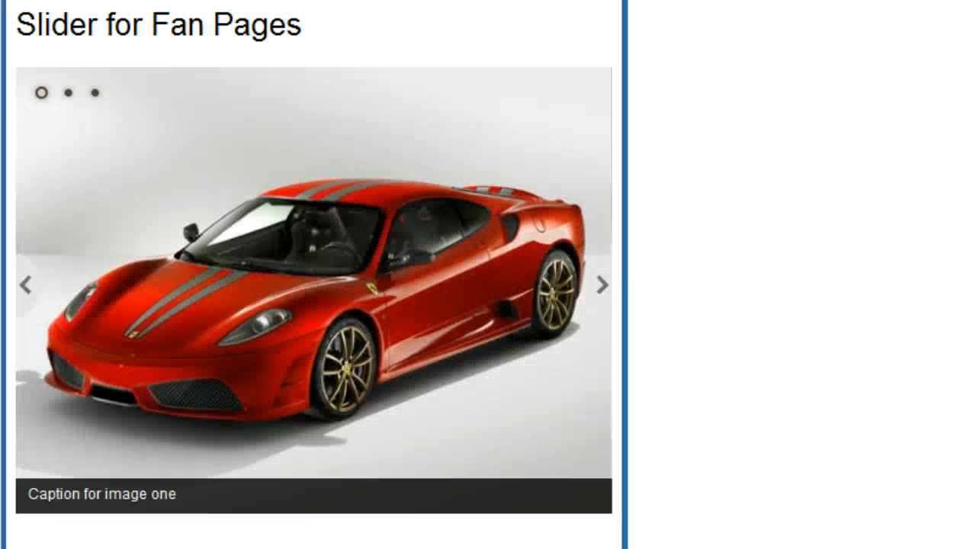
Step: Advance the slider through the rear-view and side-front slides back to the cockpit slide
left_click(601, 285)
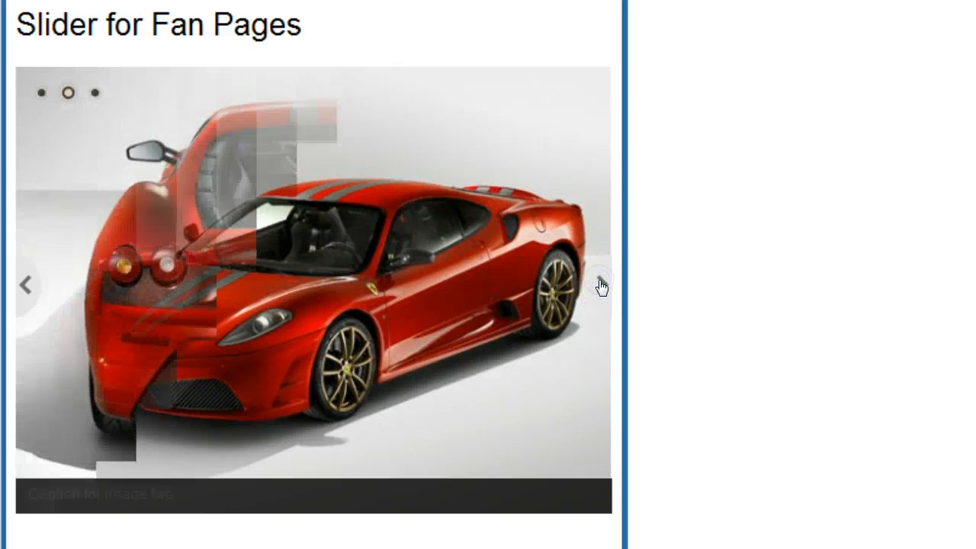
left_click(600, 285)
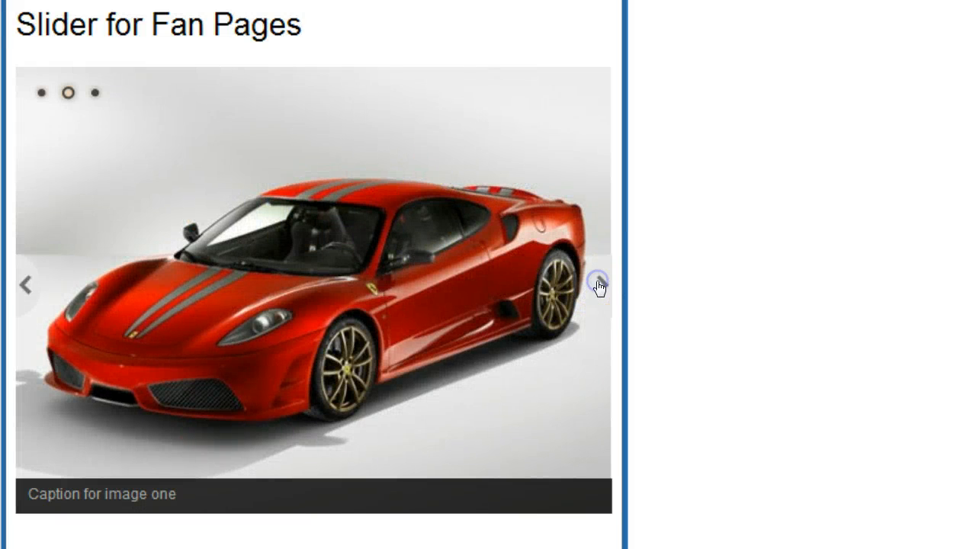
left_click(601, 286)
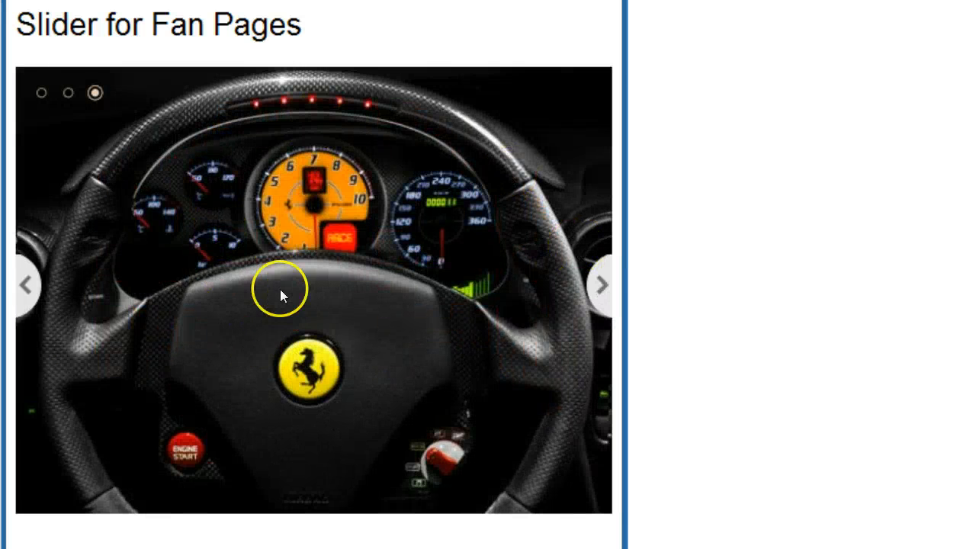
mouse_move(259, 332)
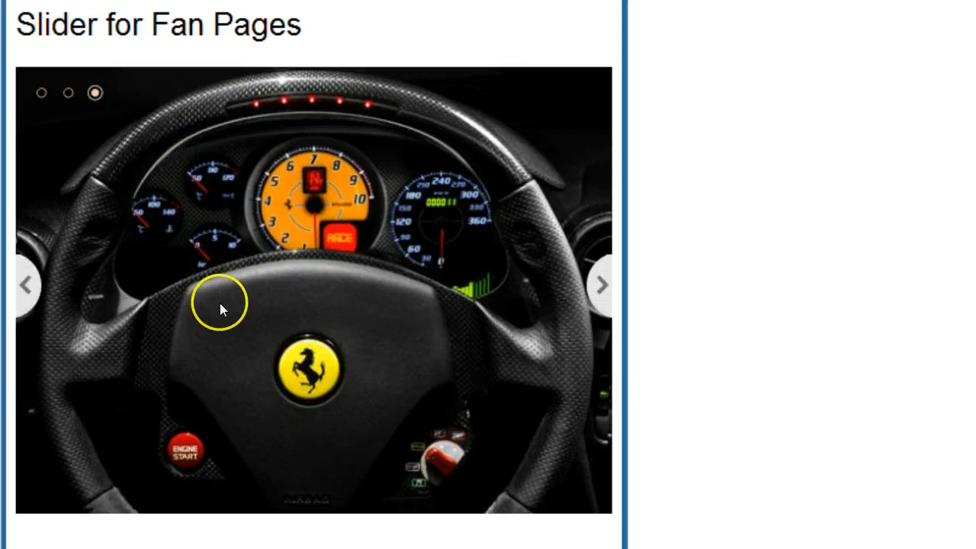
mouse_move(282, 299)
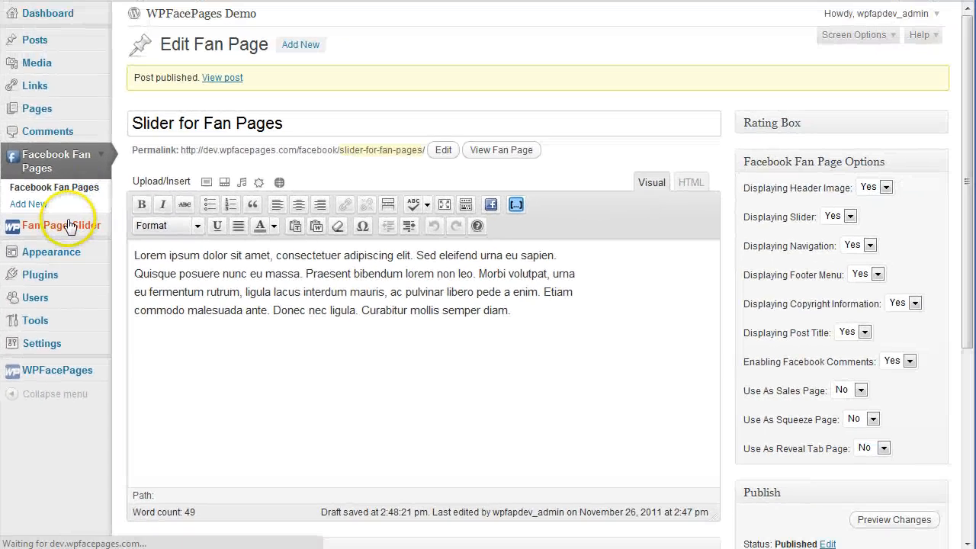
Step: Reorder the slides in Slider Manager so image two is first and image one last, then save all changes
left_click(59, 226)
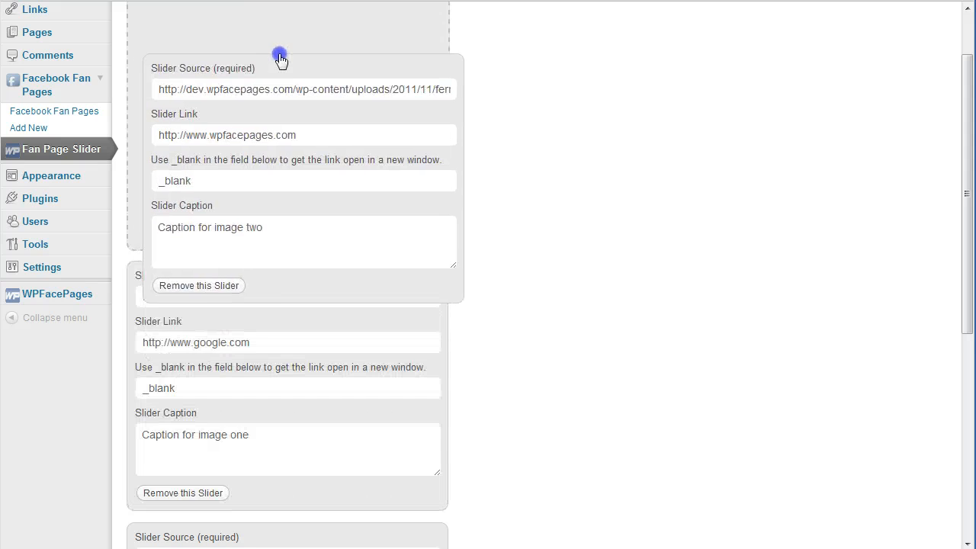
scroll("down", 3)
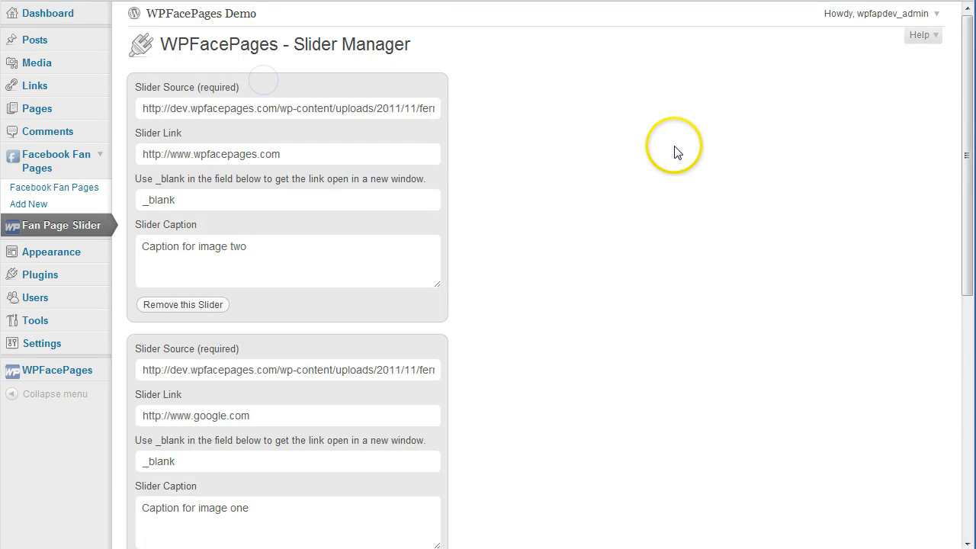
scroll("down", 3)
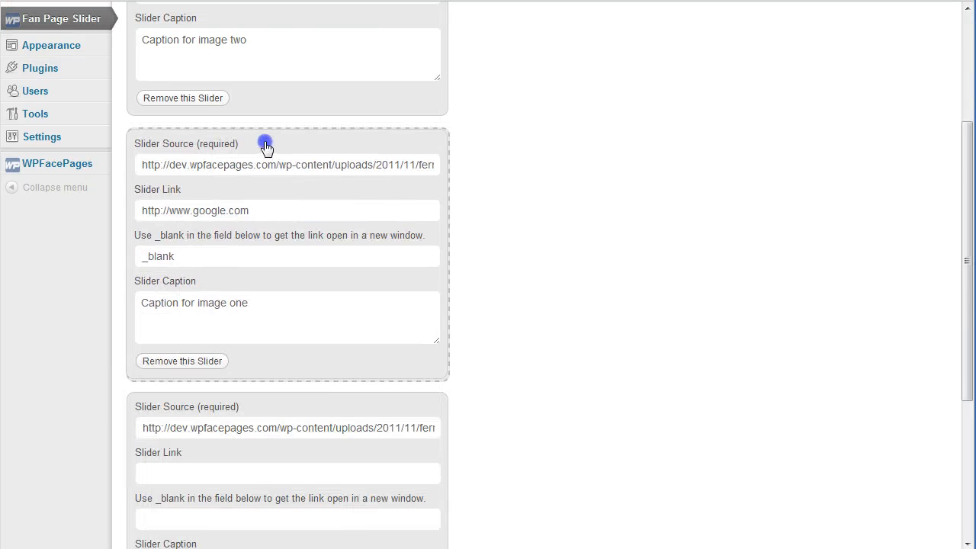
scroll("down", 3)
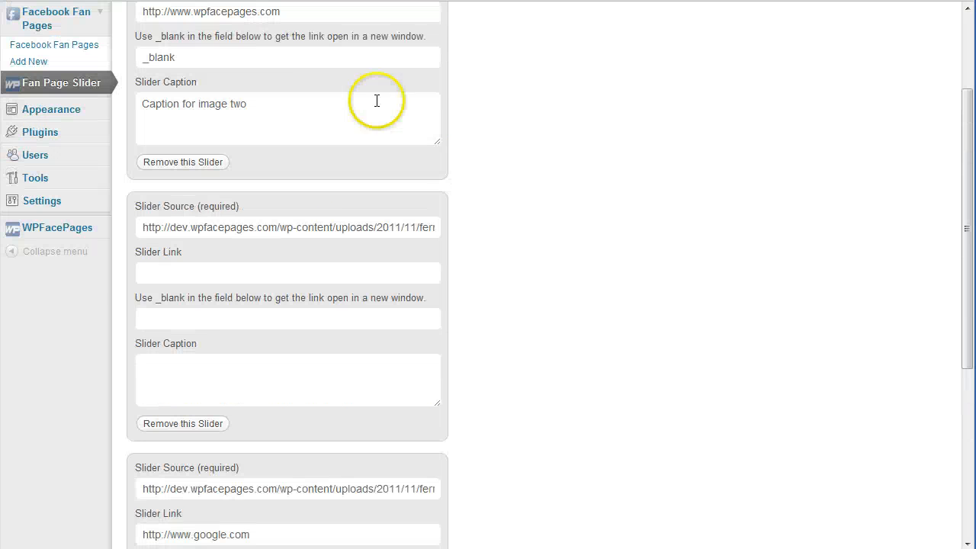
scroll("down", 3)
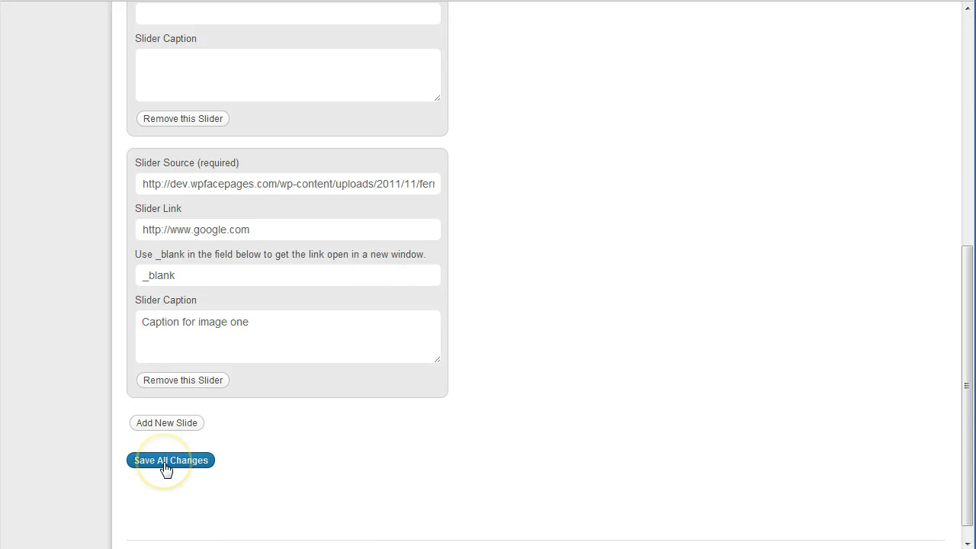
left_click(171, 460)
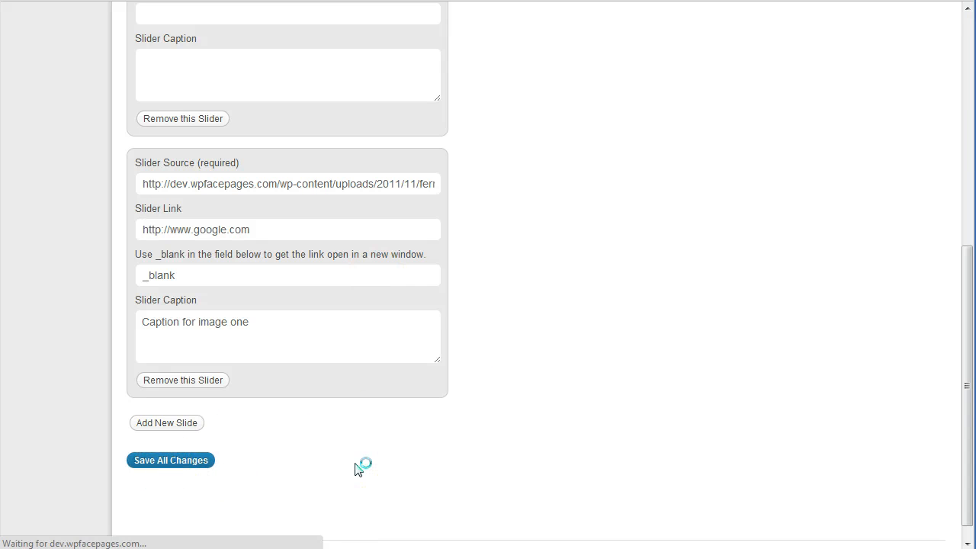
left_click(171, 460)
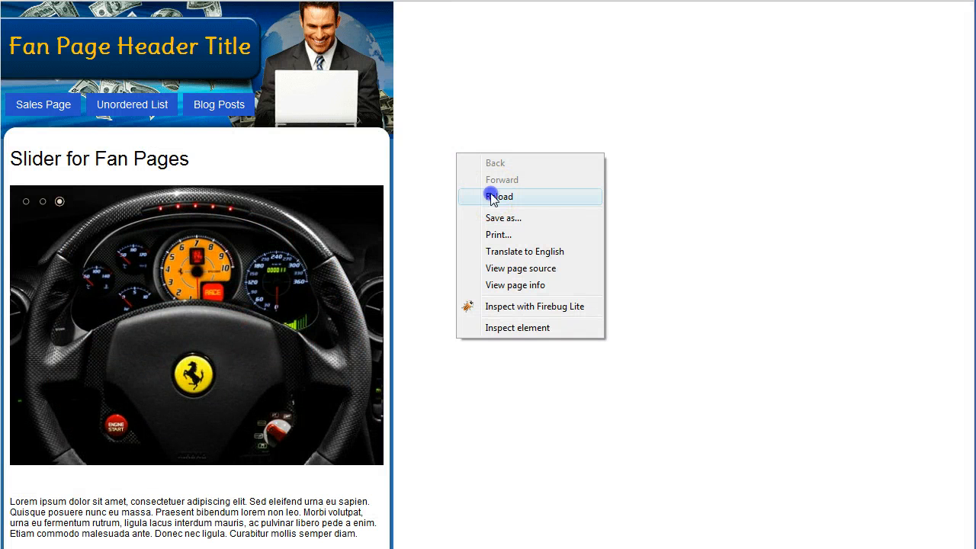
Step: Reload the fan page and step through the second and third slides in the new order
left_click(500, 196)
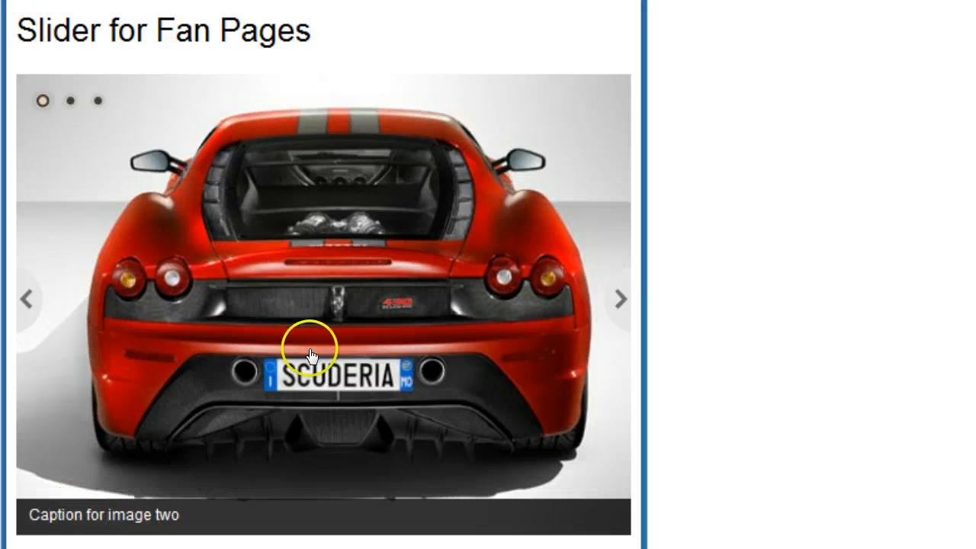
left_click(67, 101)
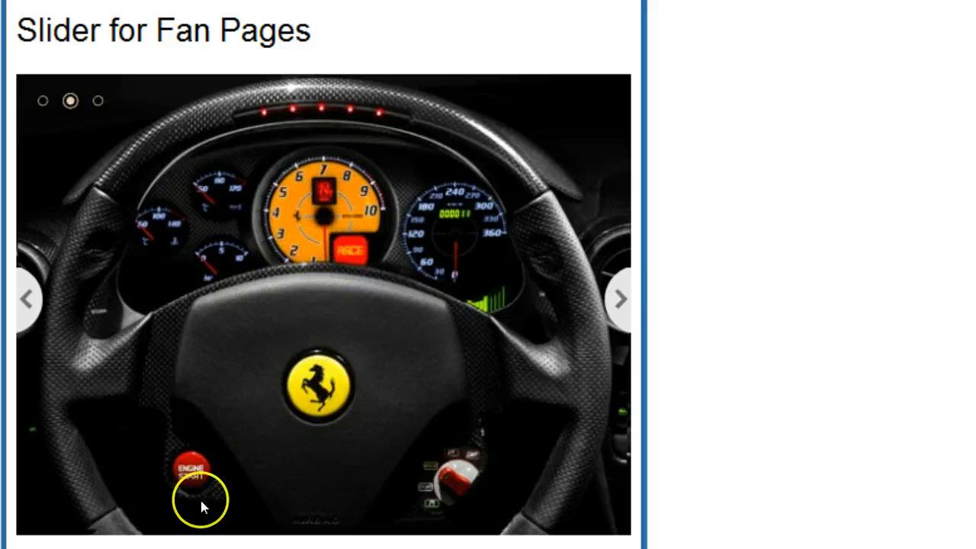
mouse_move(296, 299)
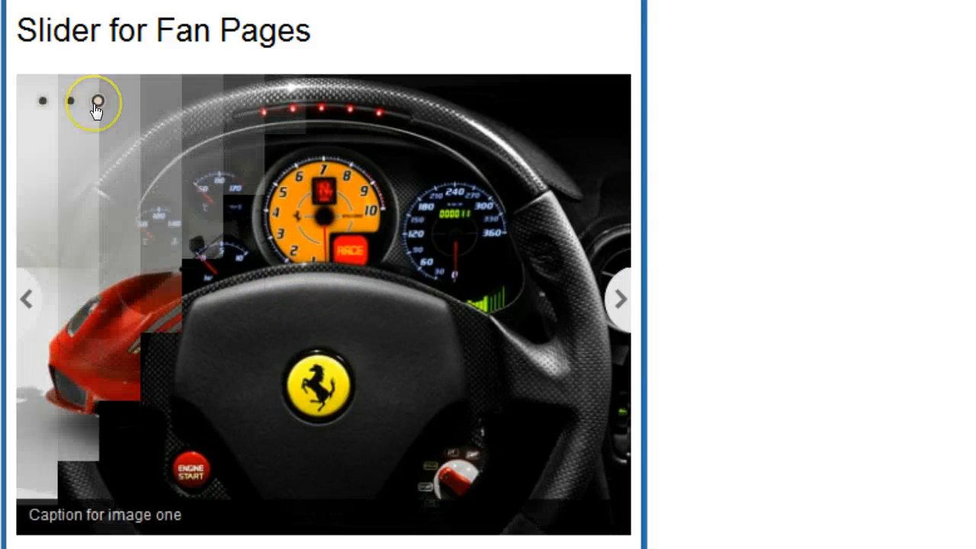
left_click(94, 101)
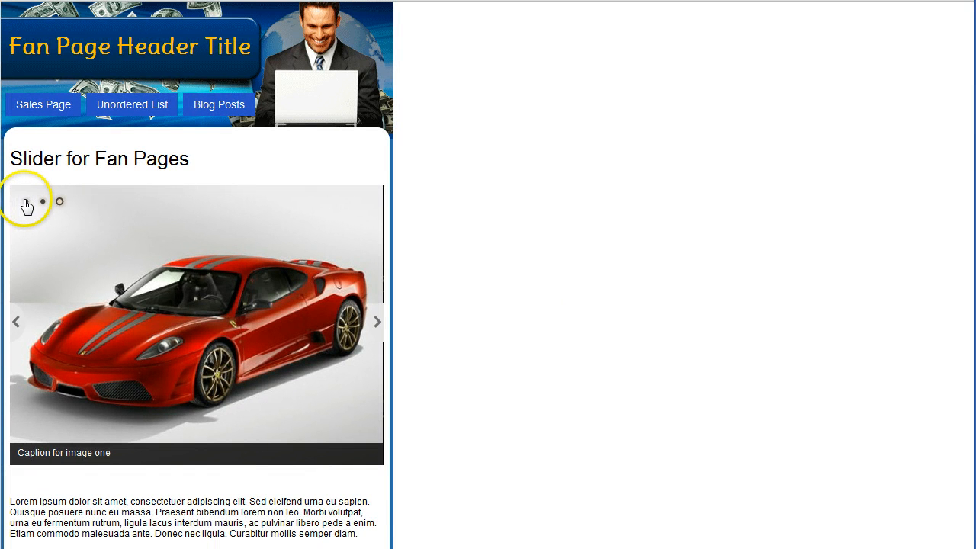
Step: Cycle the navigation dots through rear-view, cockpit and side-front slides and back to the first
left_click(28, 201)
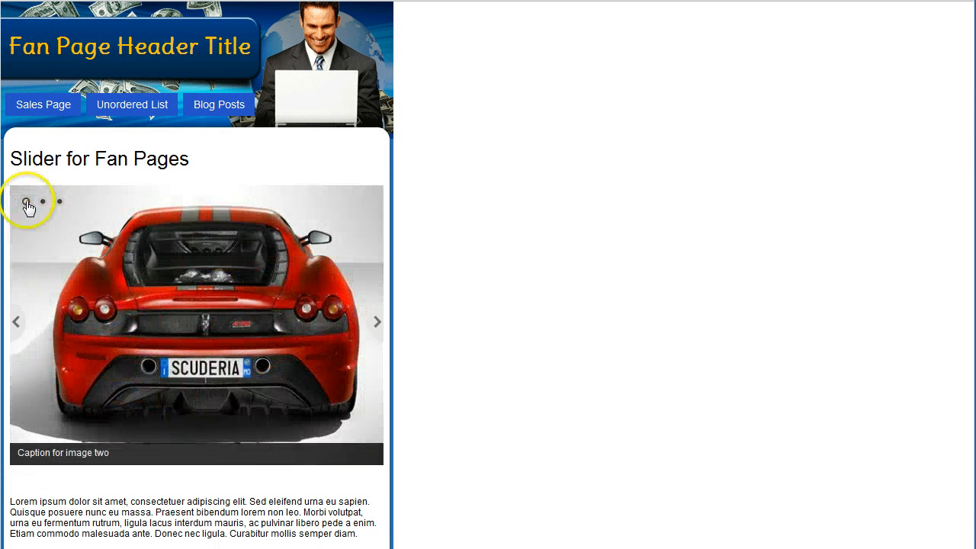
left_click(43, 202)
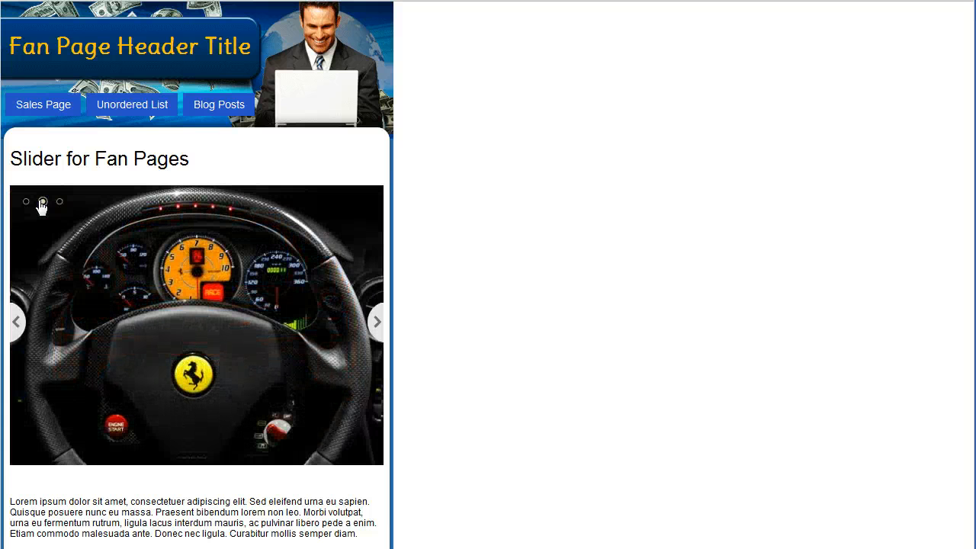
left_click(58, 202)
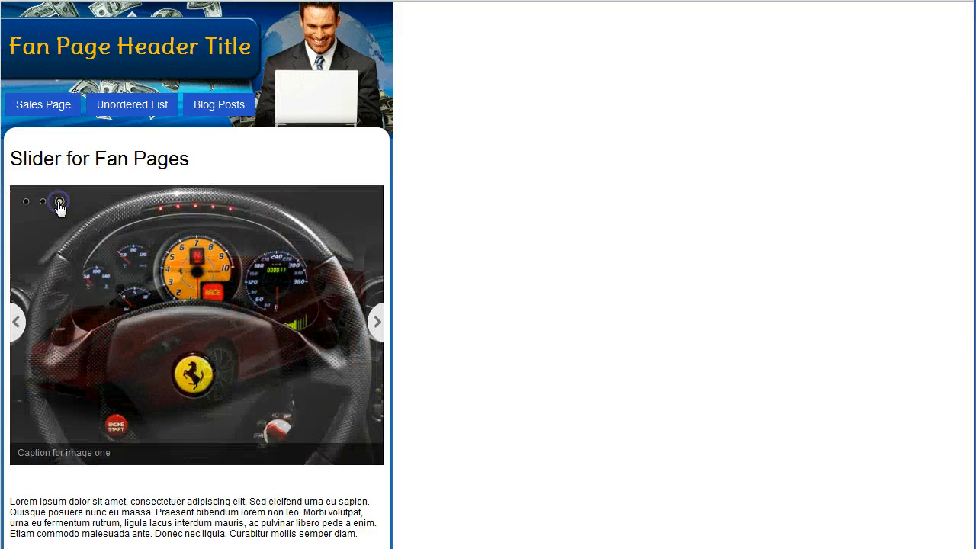
left_click(27, 201)
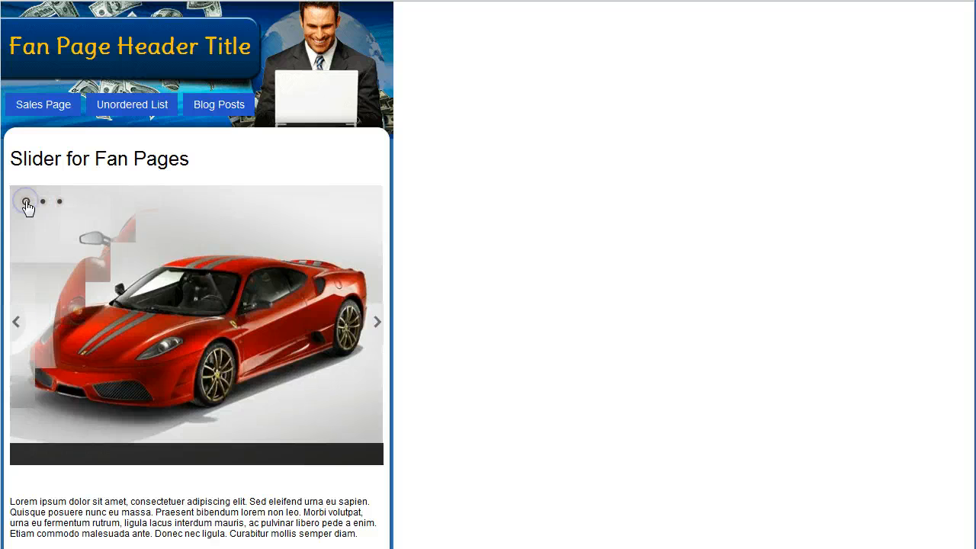